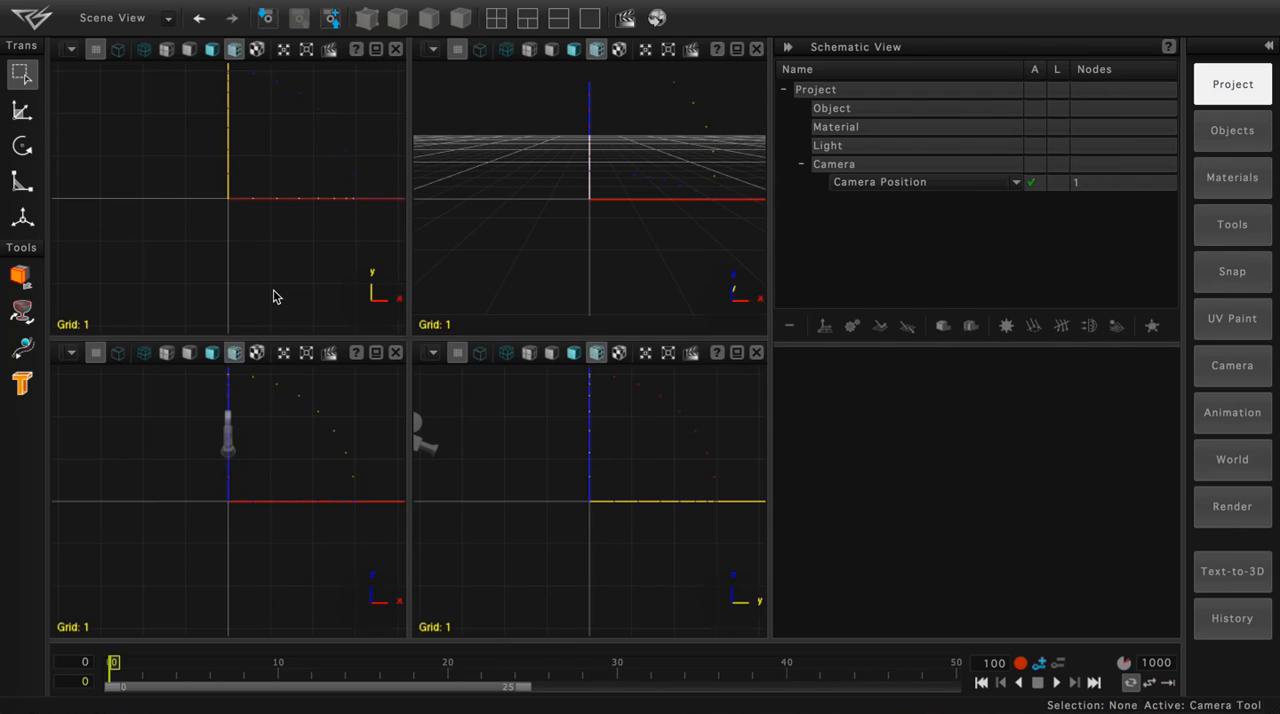
mouse_move(562, 250)
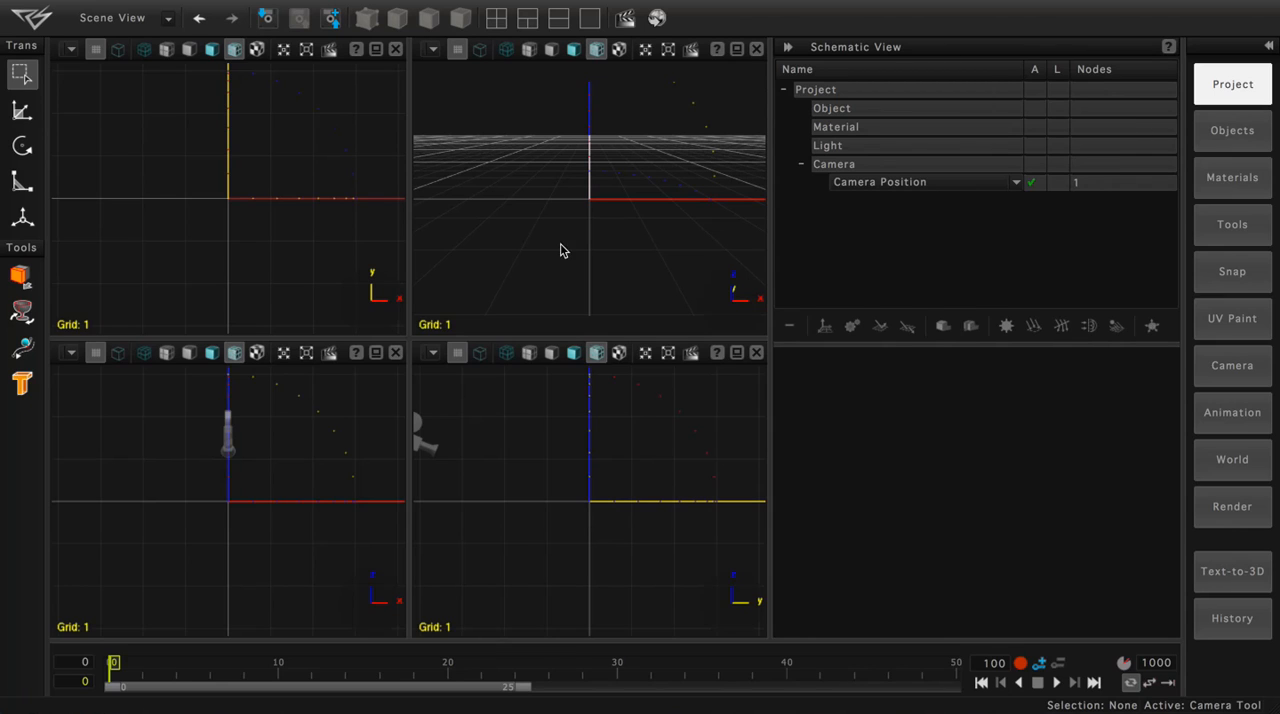
Show the Objects panel's primitive templates to add a cube
left_click(1232, 130)
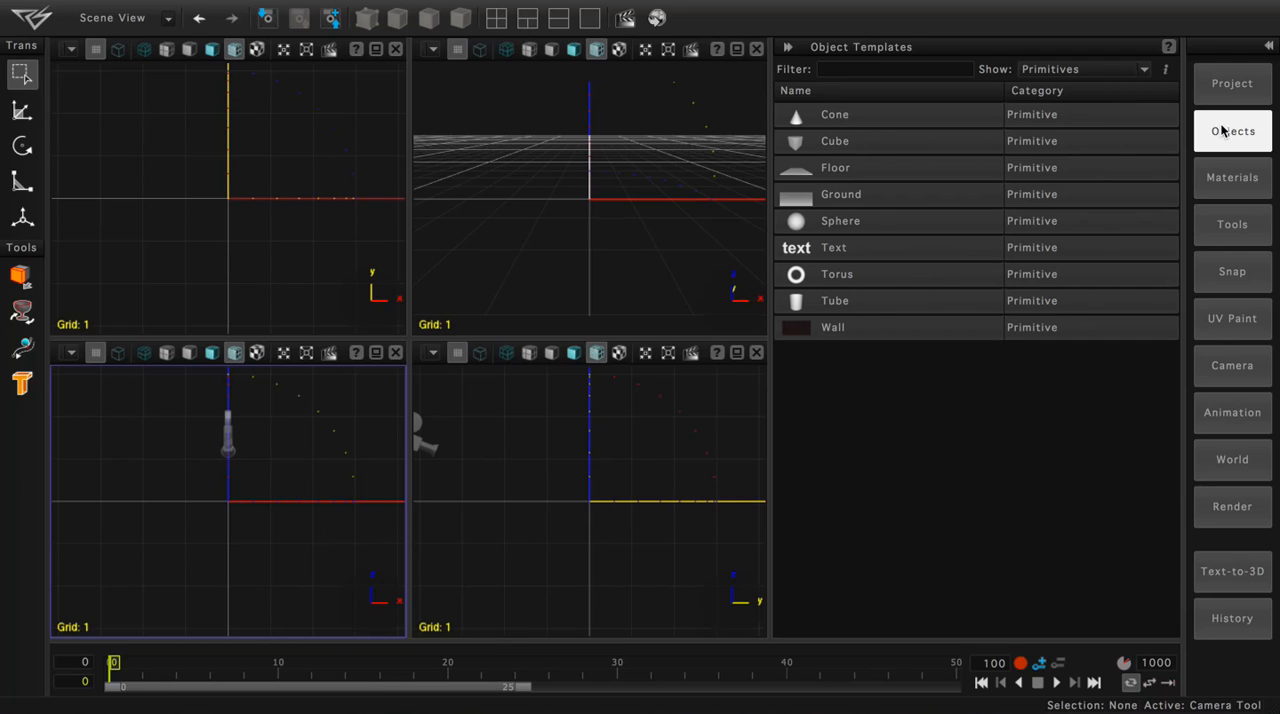
mouse_move(884, 147)
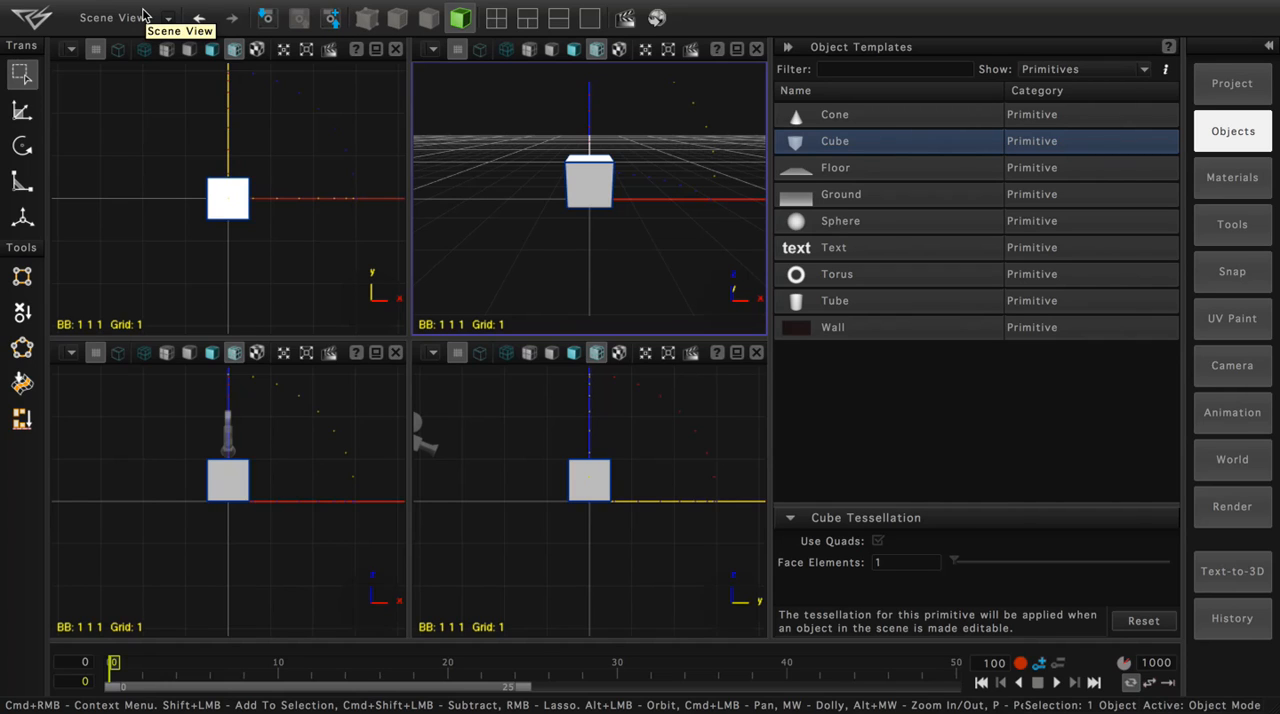
Switch the Scene View dropdown to Object Editor for the cube
left_click(167, 18)
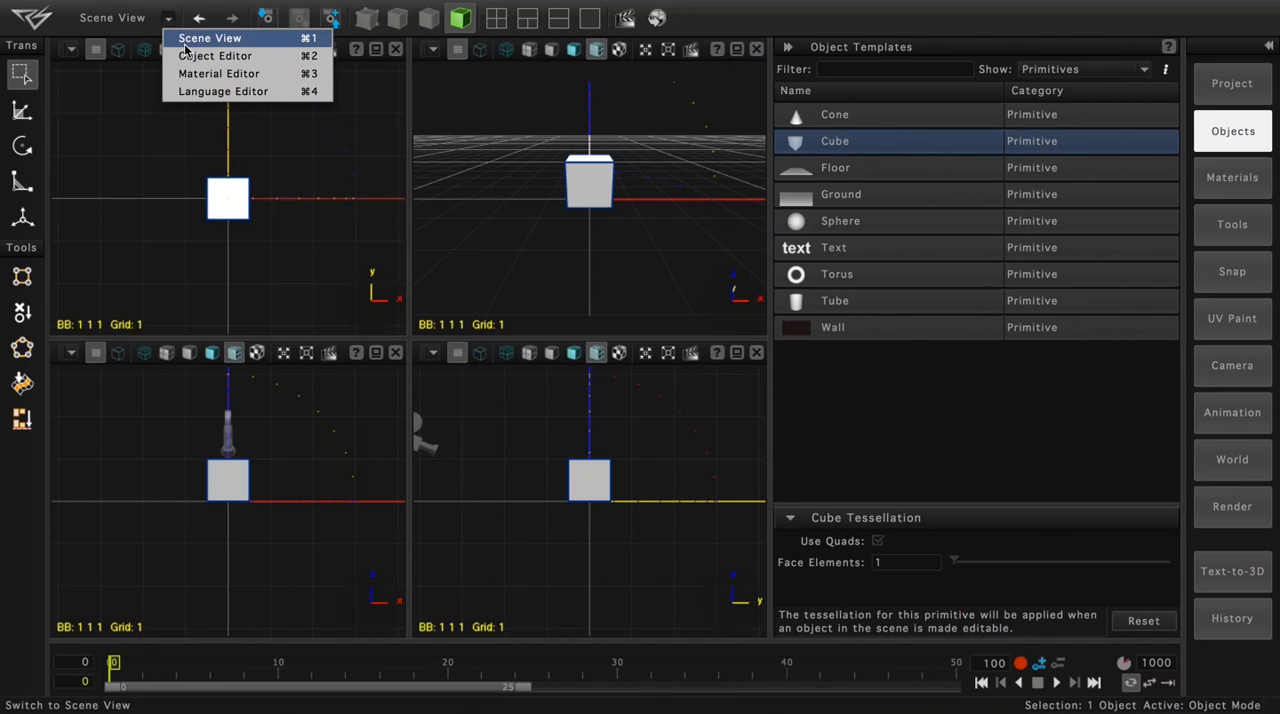
left_click(214, 55)
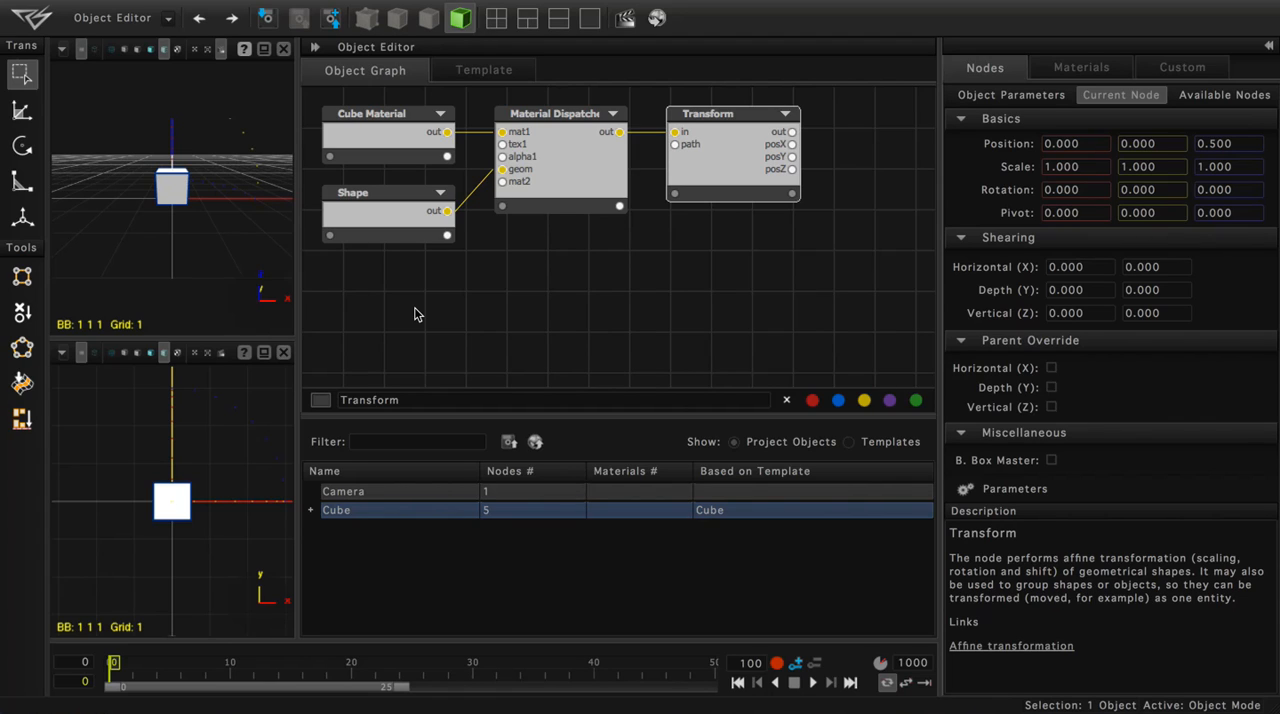
mouse_move(405, 222)
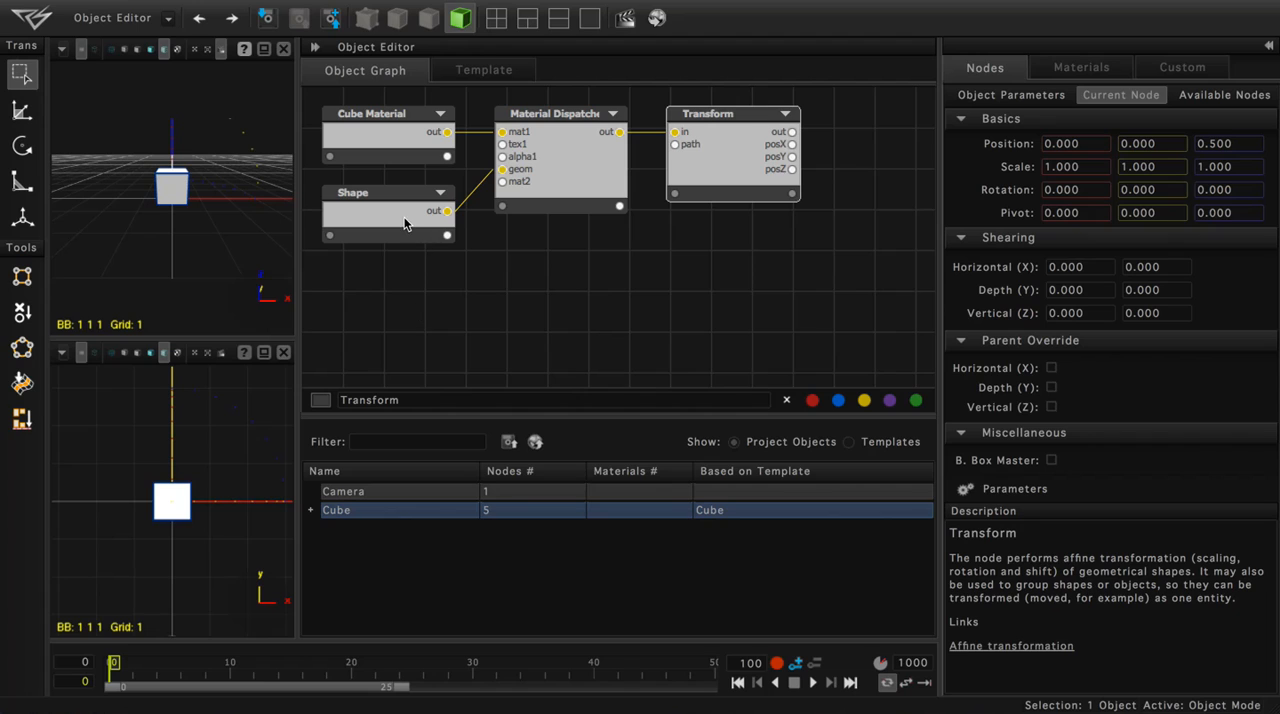
Set the Shape node's type to Polygon with polygon type Plane
left_click(388, 192)
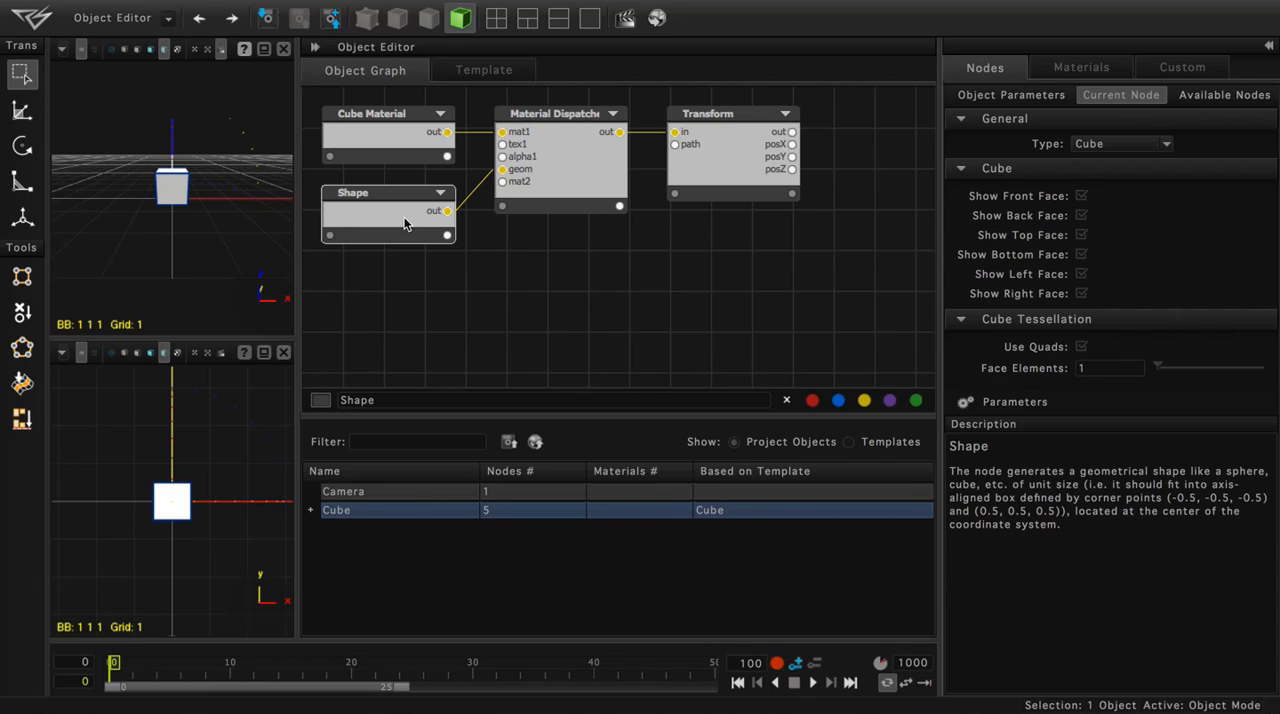
mouse_move(1035, 87)
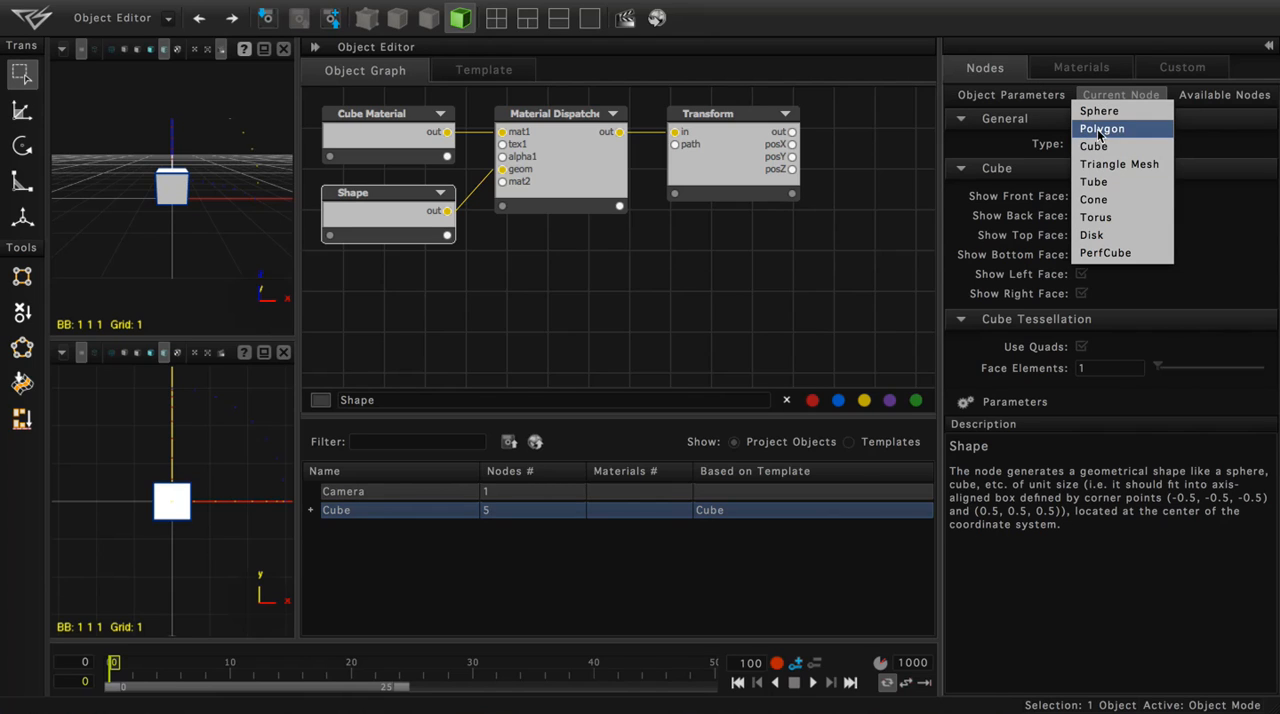
left_click(1102, 128)
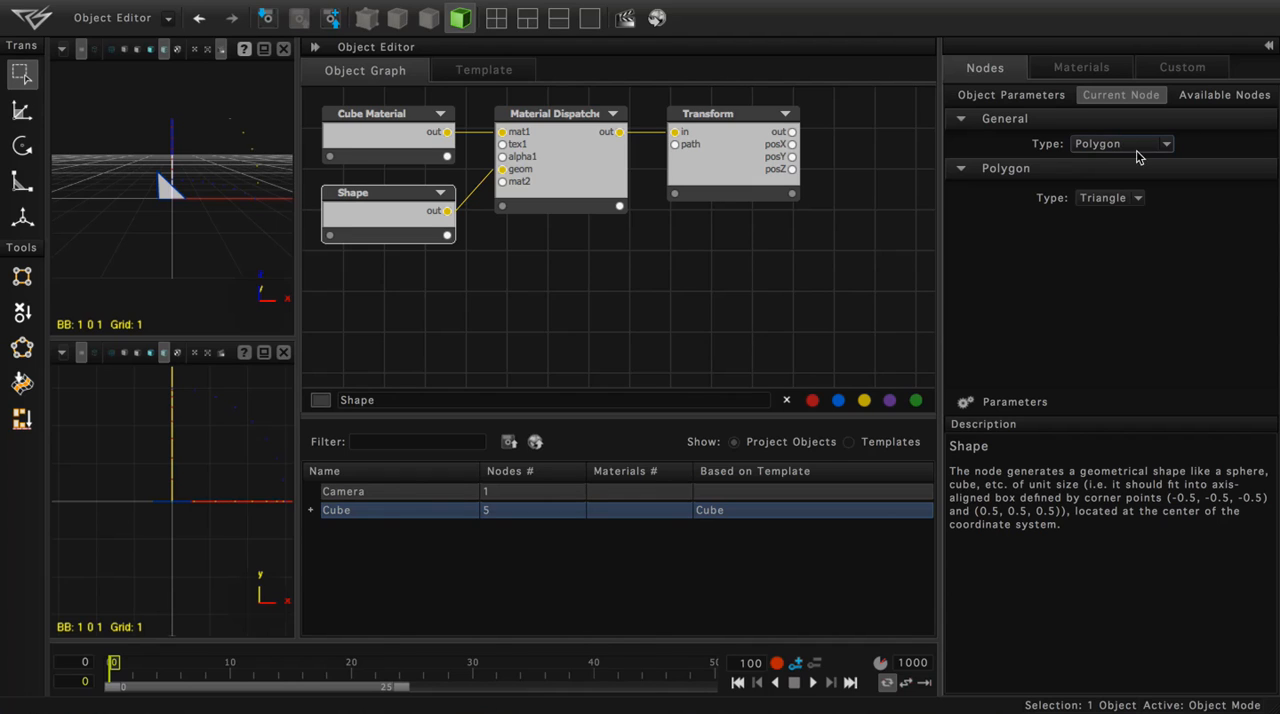
left_click(1109, 197)
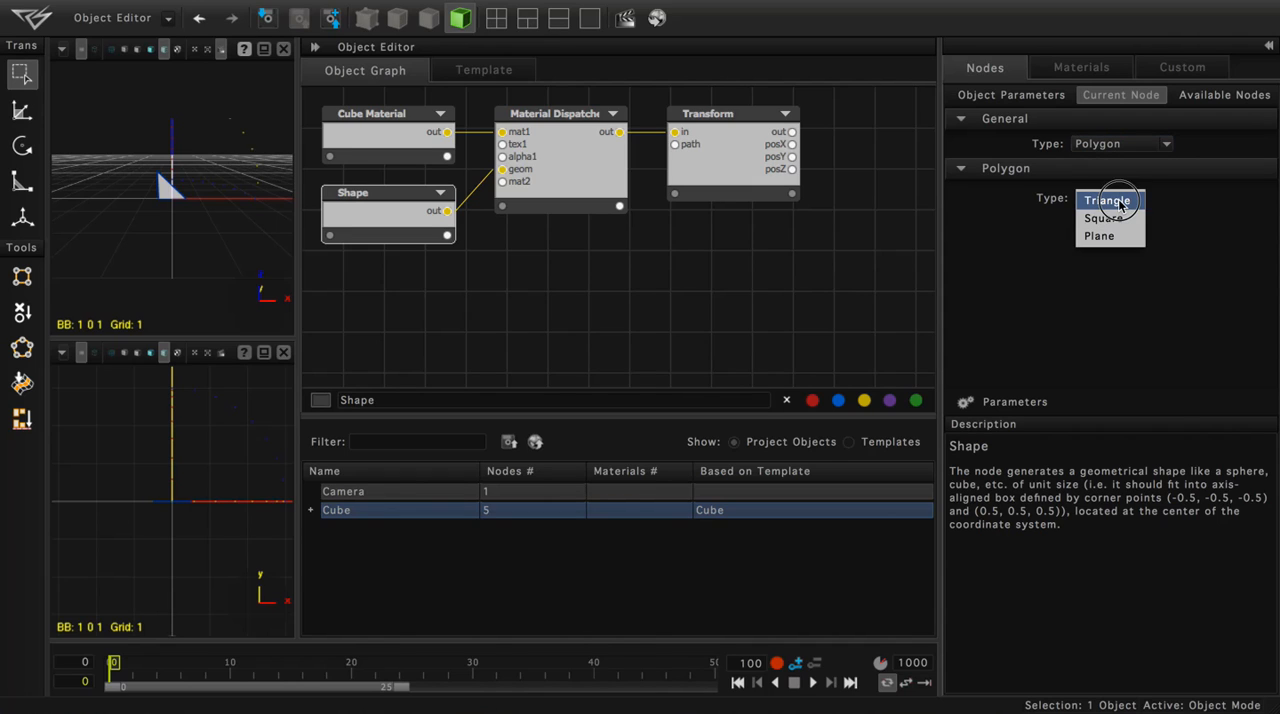
mouse_move(1099, 235)
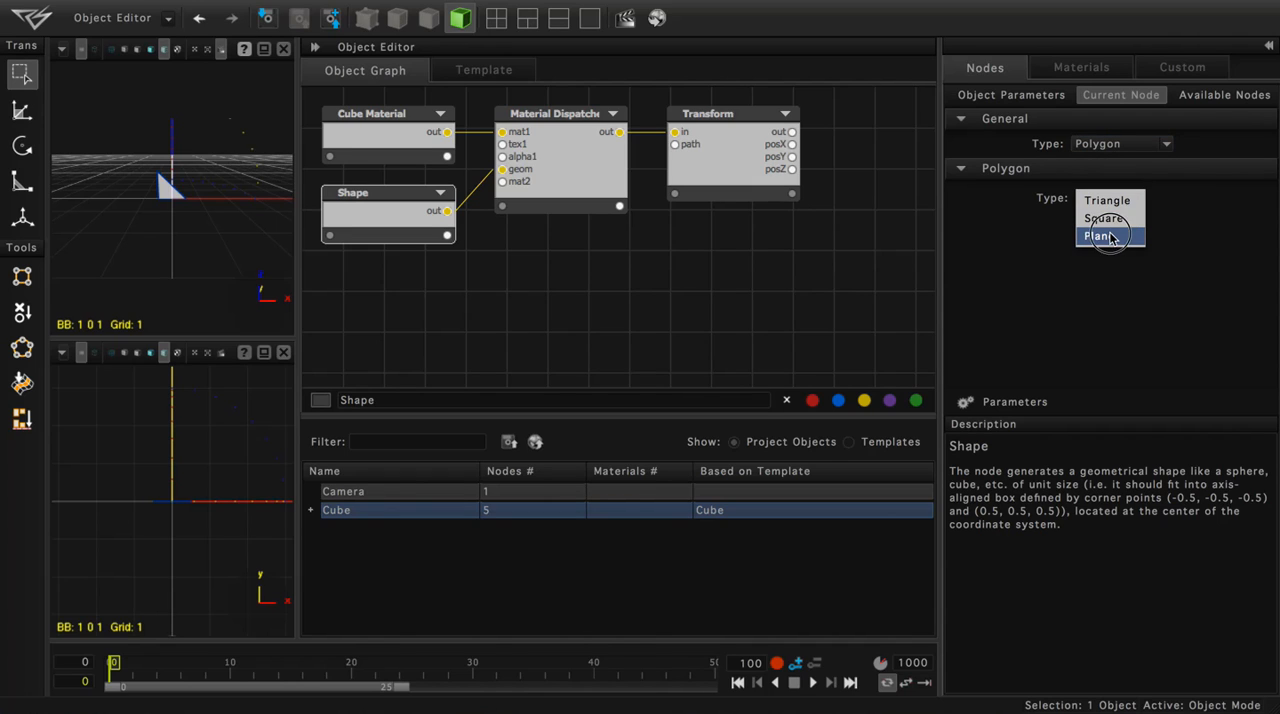
left_click(1100, 235)
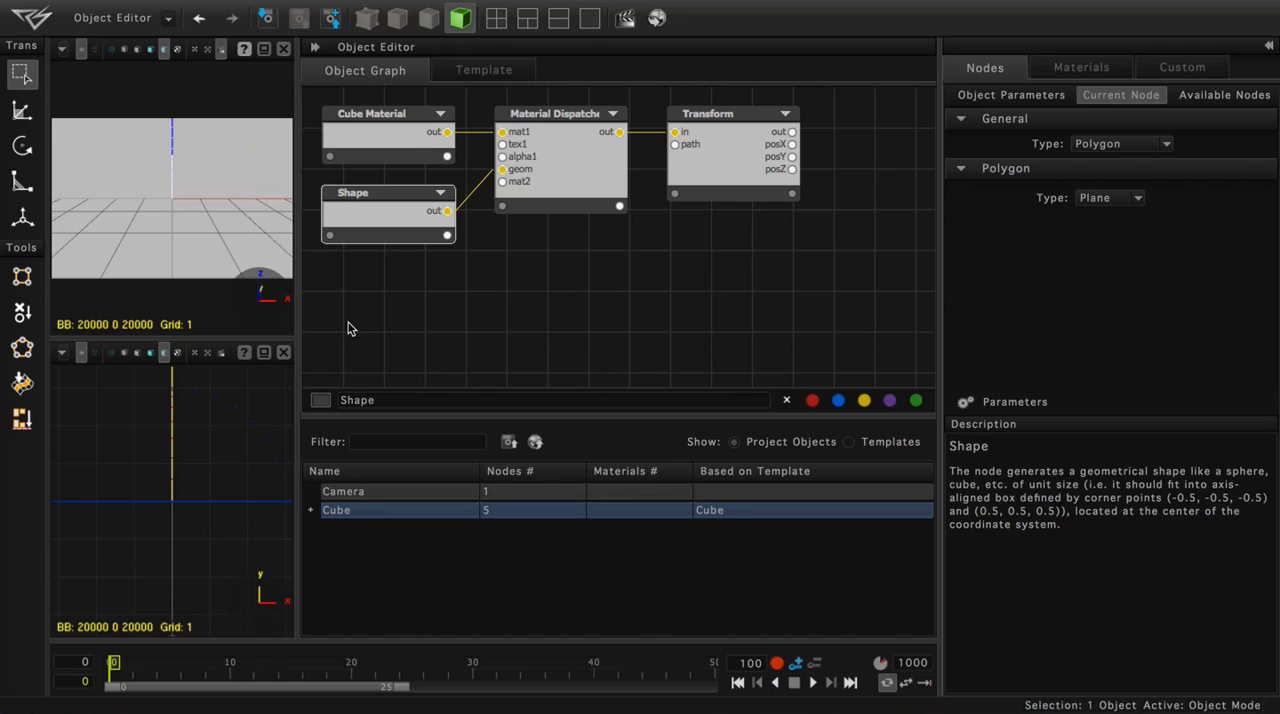
mouse_move(690, 160)
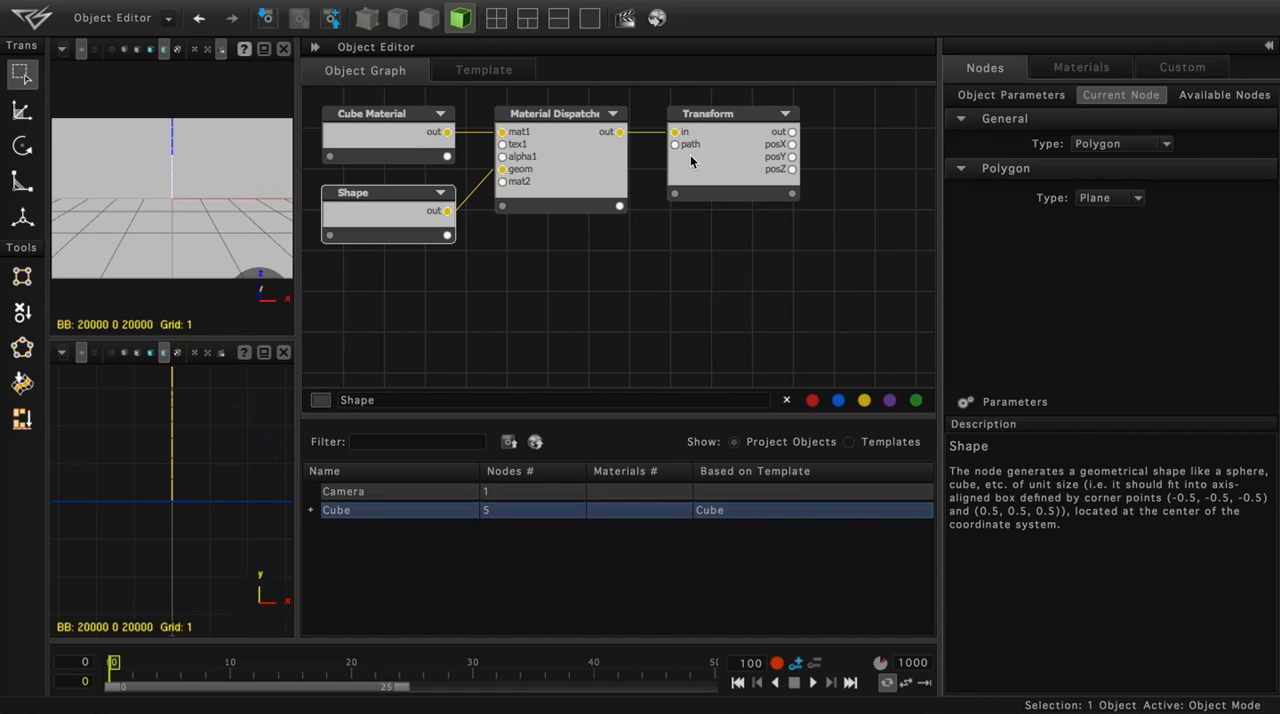
Select the Transform node to rotate the plane 90 degrees on X
left_click(730, 150)
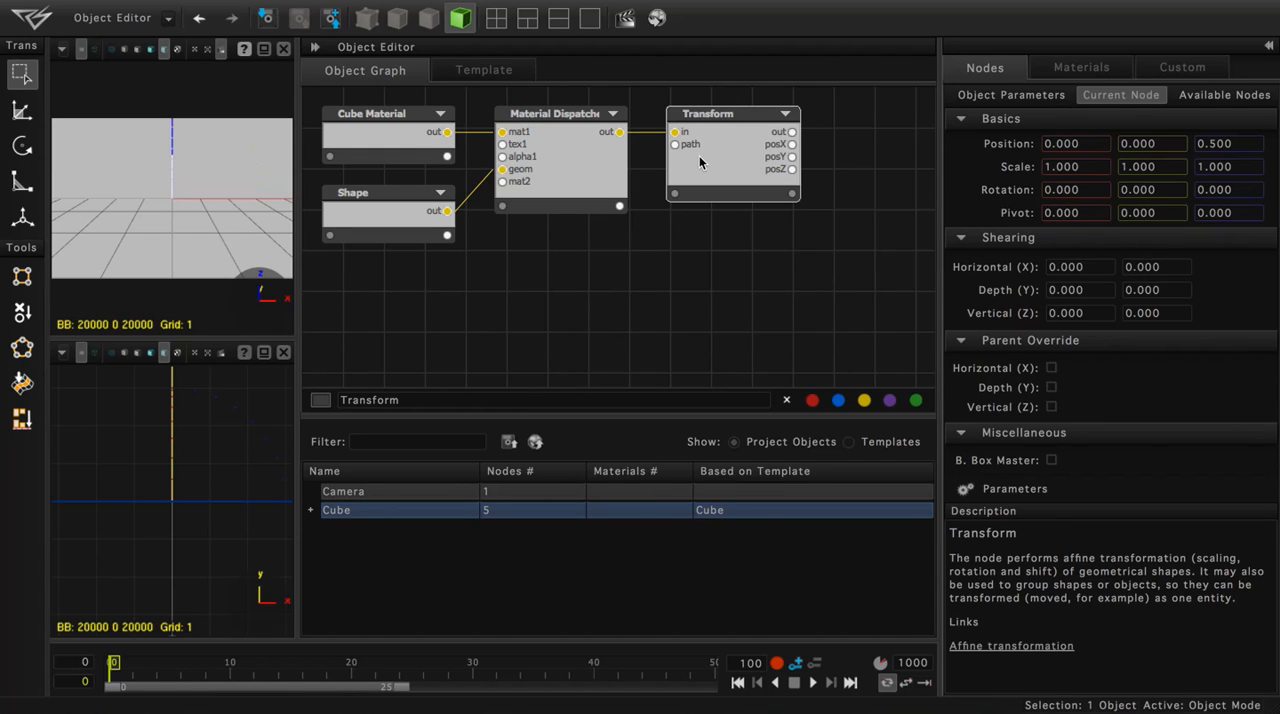
mouse_move(727, 146)
type("90.000")
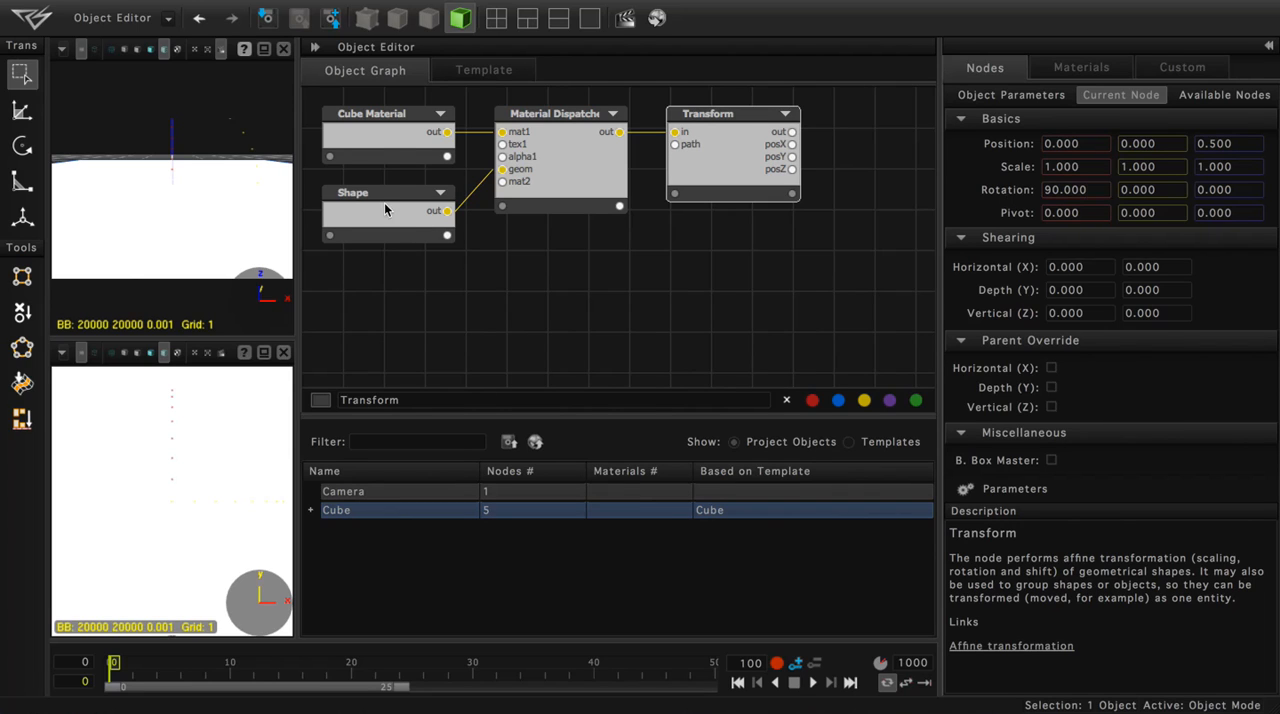
left_click(385, 135)
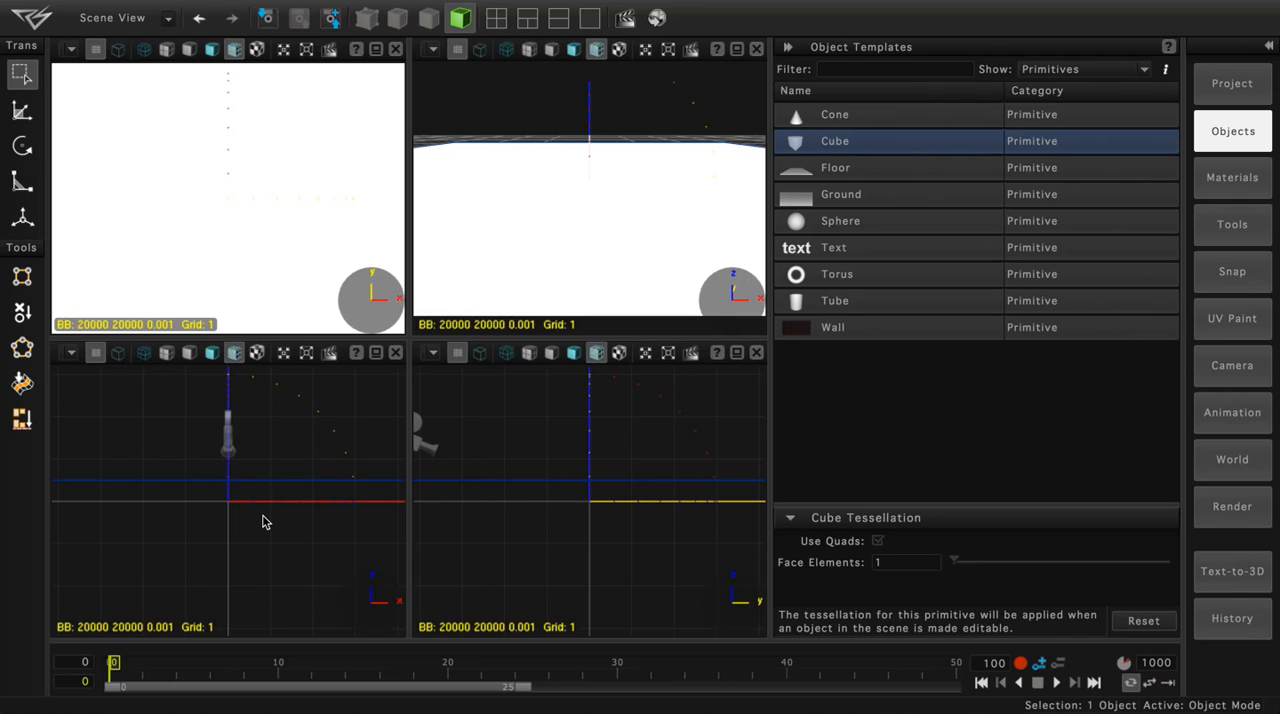
mouse_move(1273, 438)
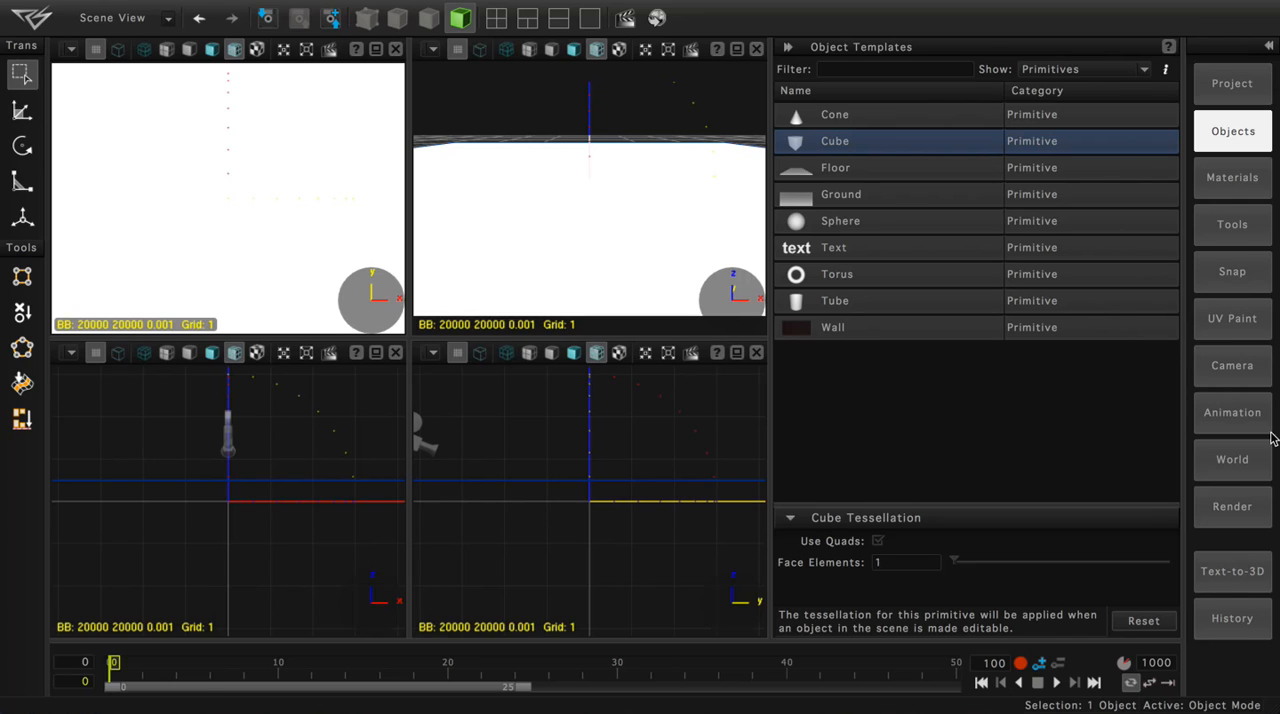
Load Street1024x768.png as the world Background Image
left_click(1232, 459)
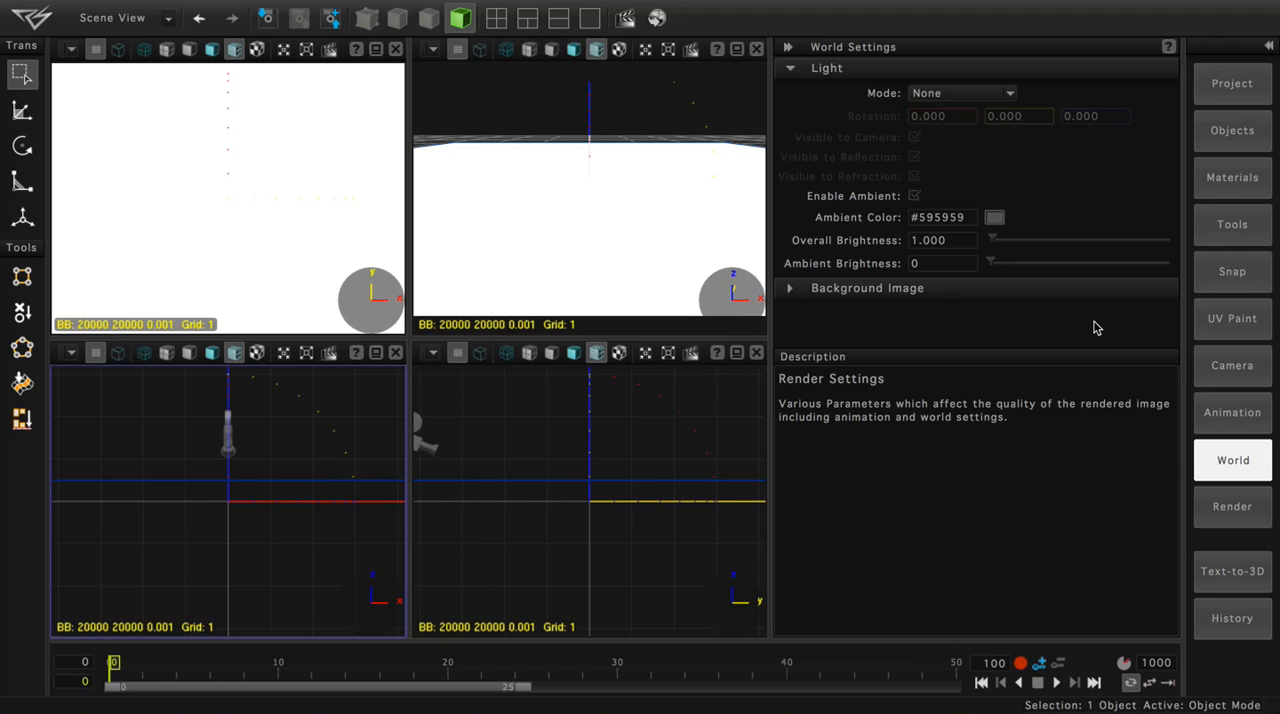
left_click(789, 288)
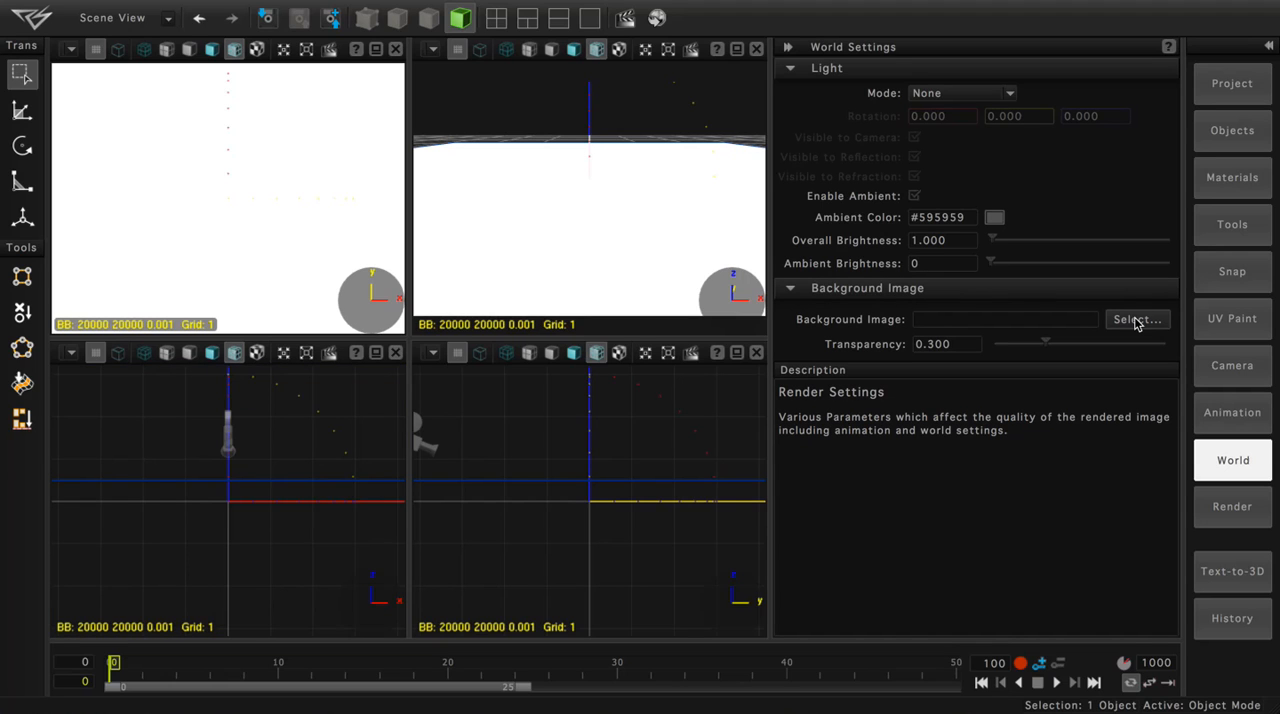
left_click(1137, 319)
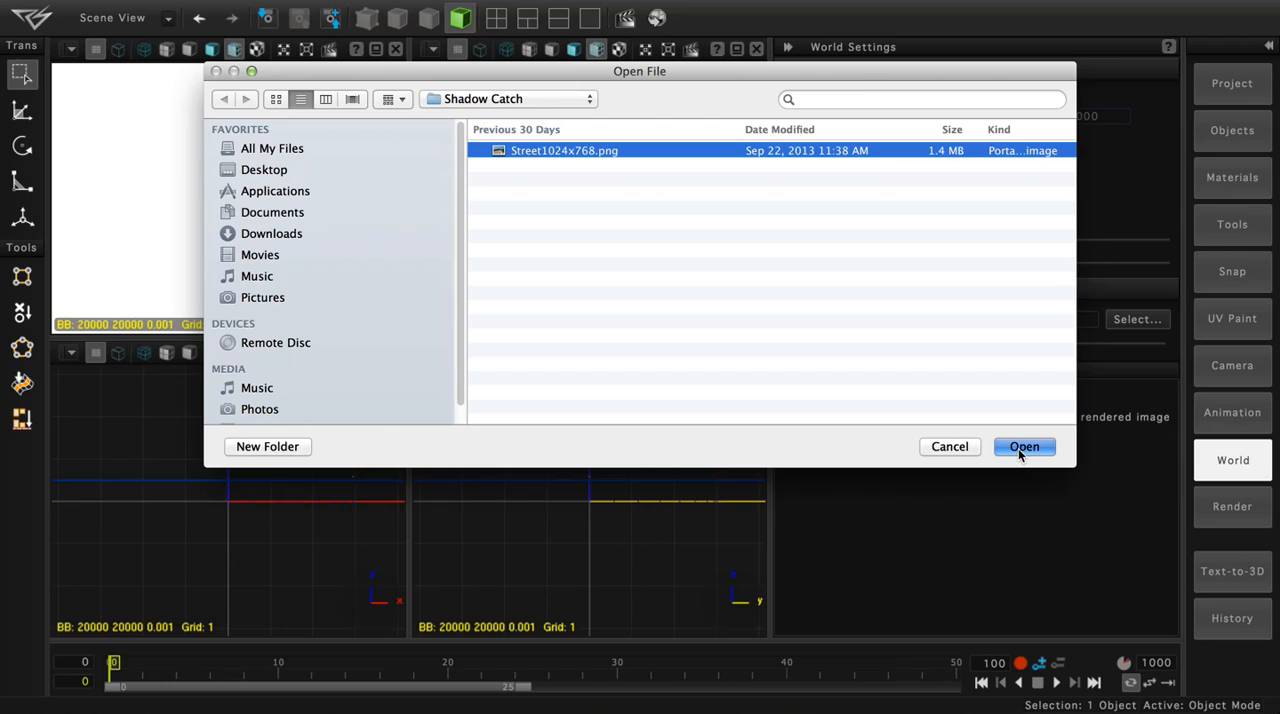
left_click(1024, 446)
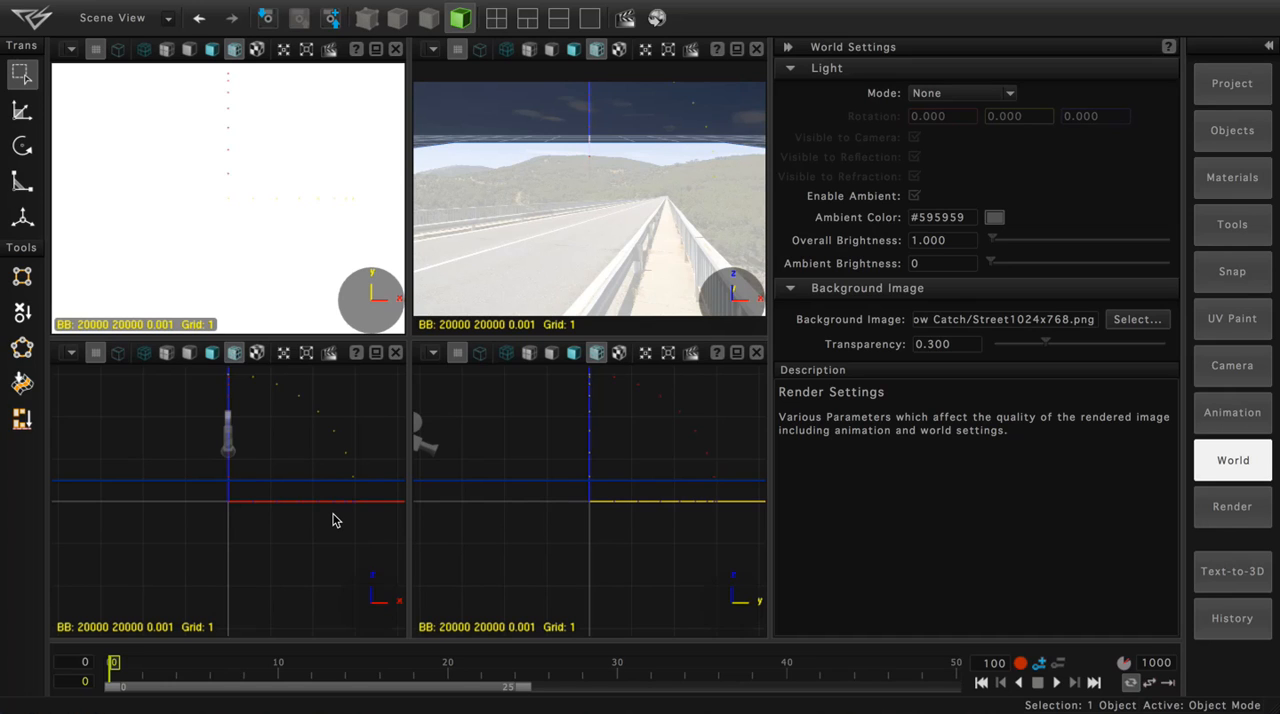
mouse_move(1203, 355)
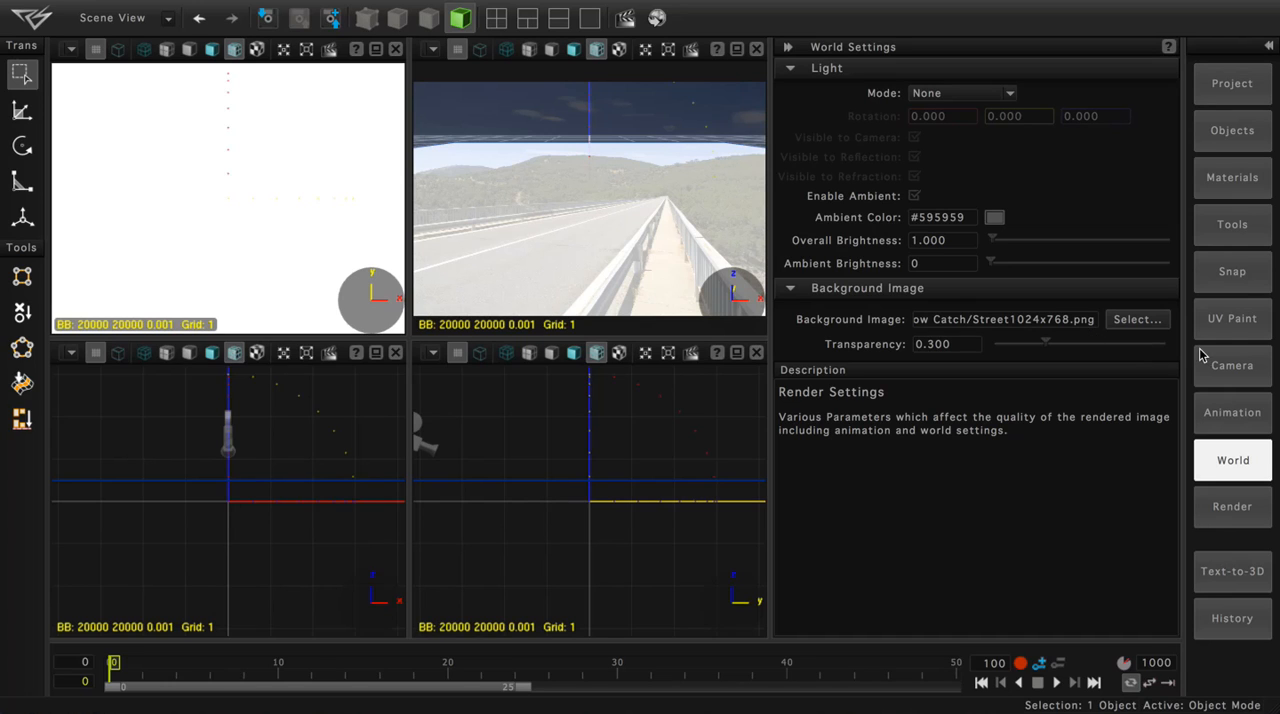
Set Camera Settings Pixel Width to 1024 and Pixel Height to 768
left_click(1232, 365)
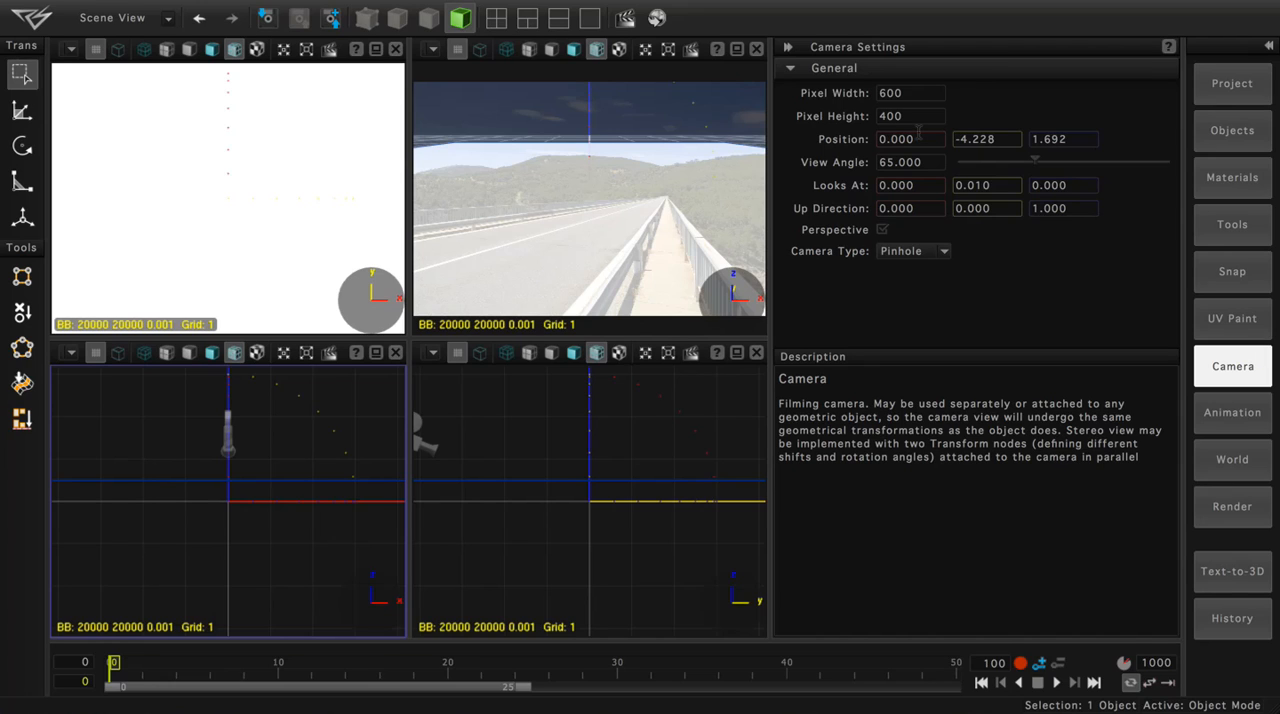
triple_click(910, 92)
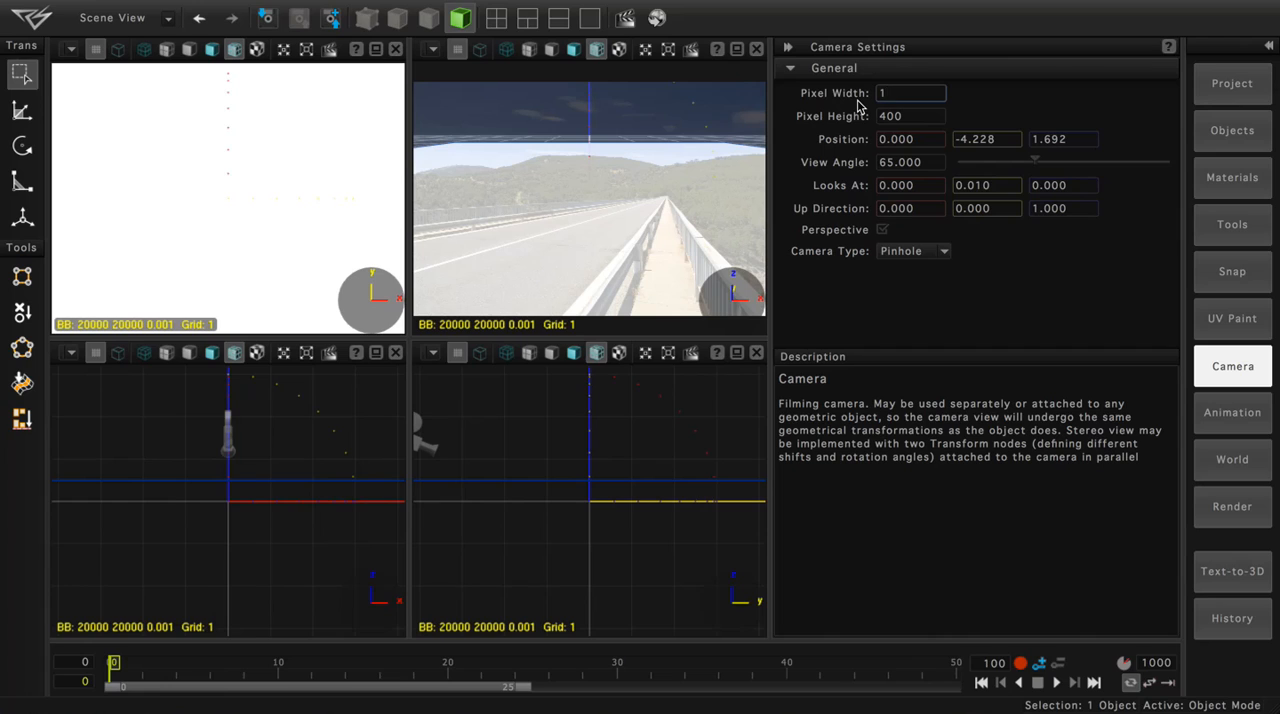
type("1024")
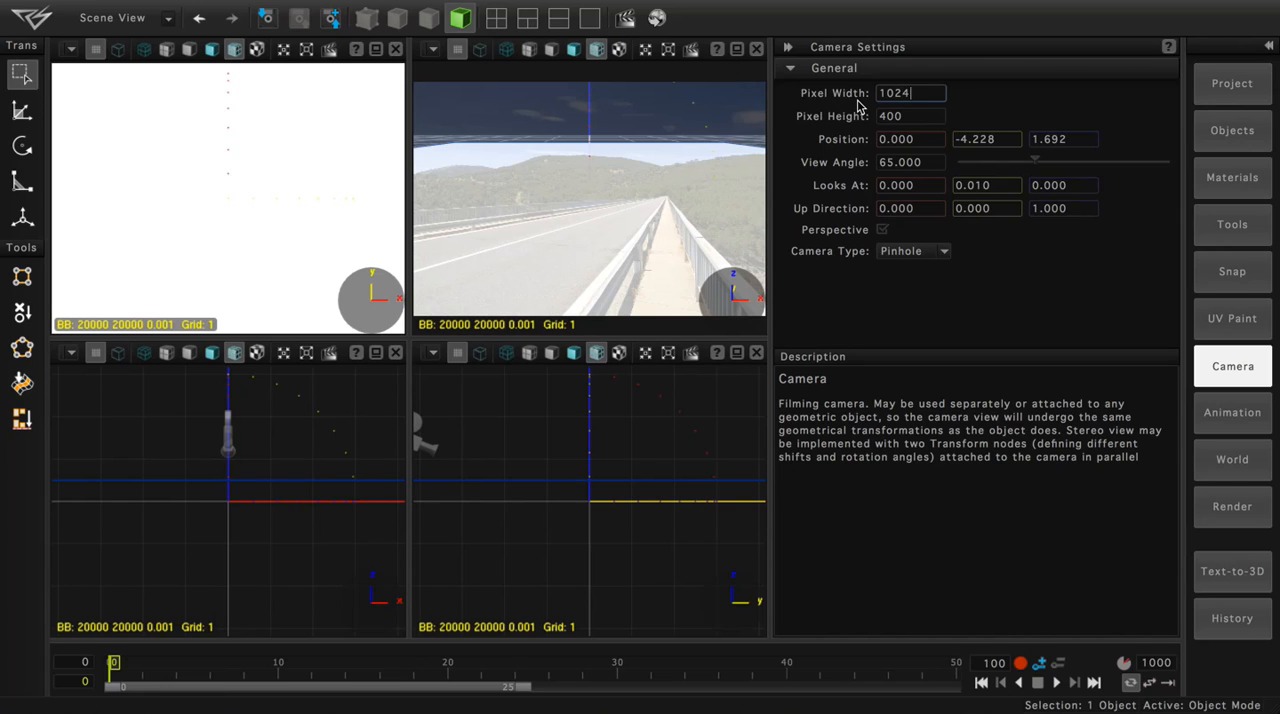
triple_click(910, 116)
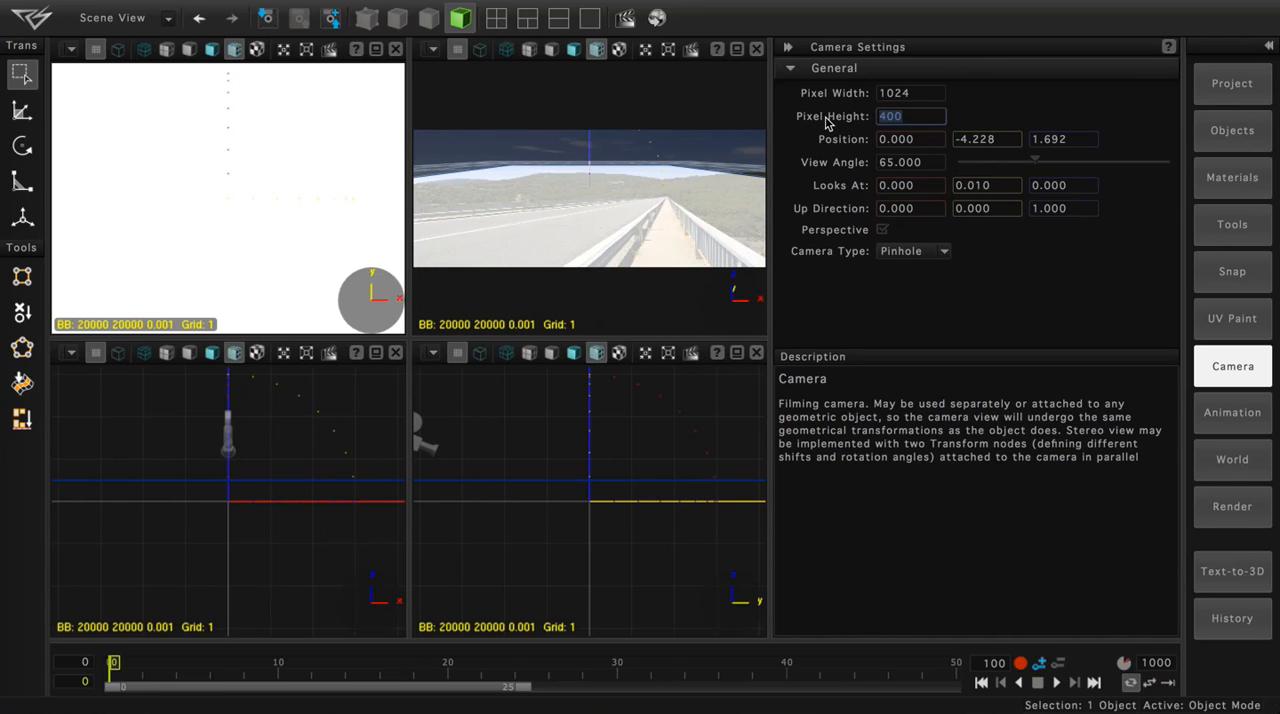
type("768")
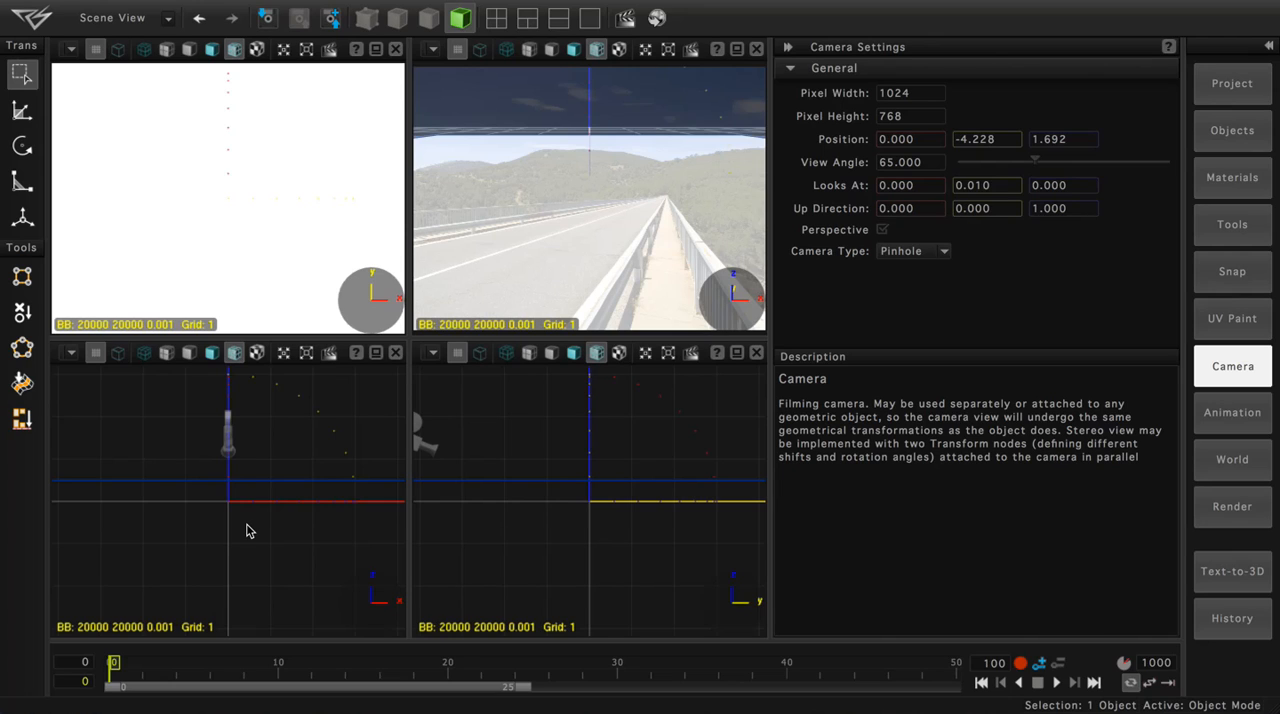
mouse_move(1033, 162)
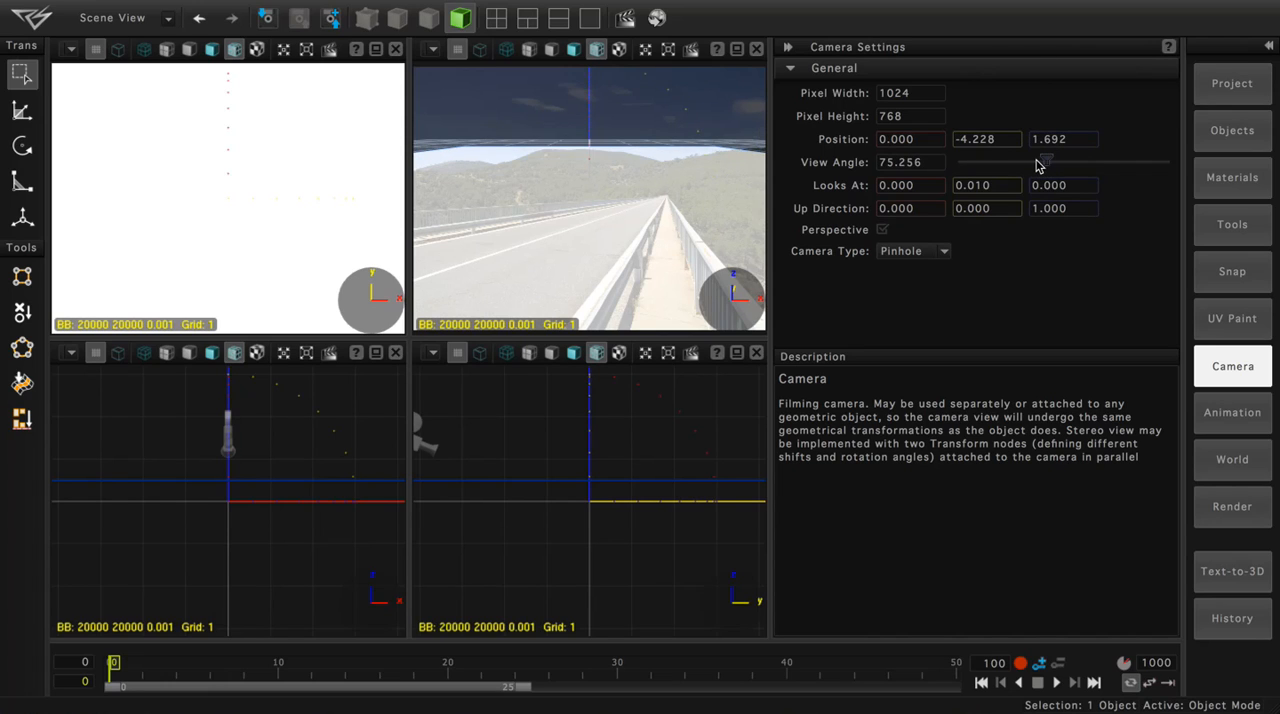
Enter 1.500 as the camera's look-at height
triple_click(910, 162)
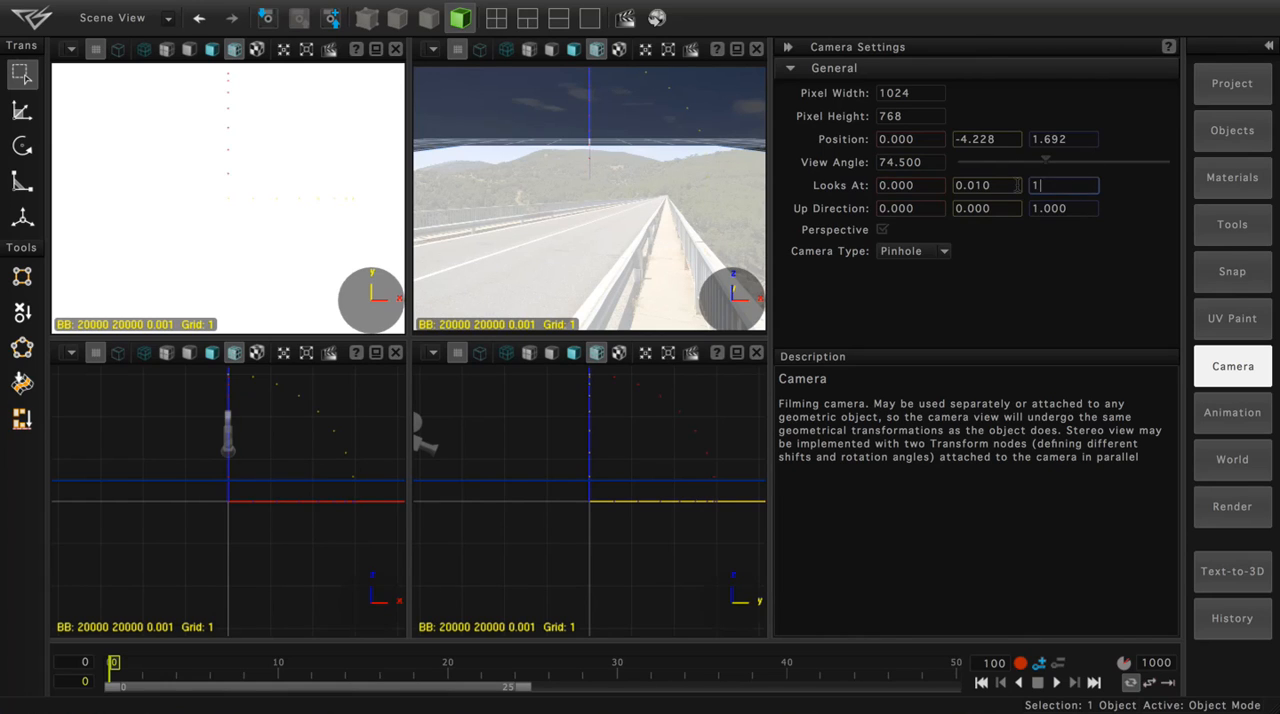
type("1.500")
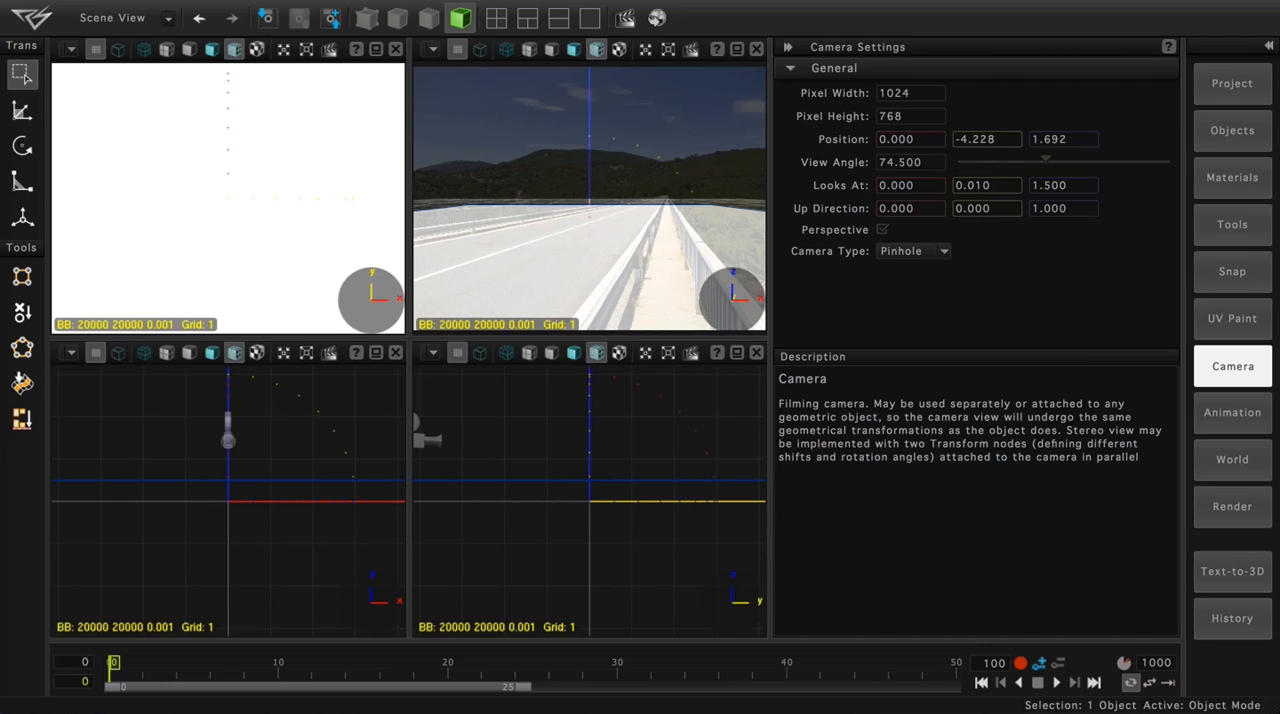
Add a sphere and move it left onto the road near (-1.29, -1.50, 1.02)
left_click(1232, 130)
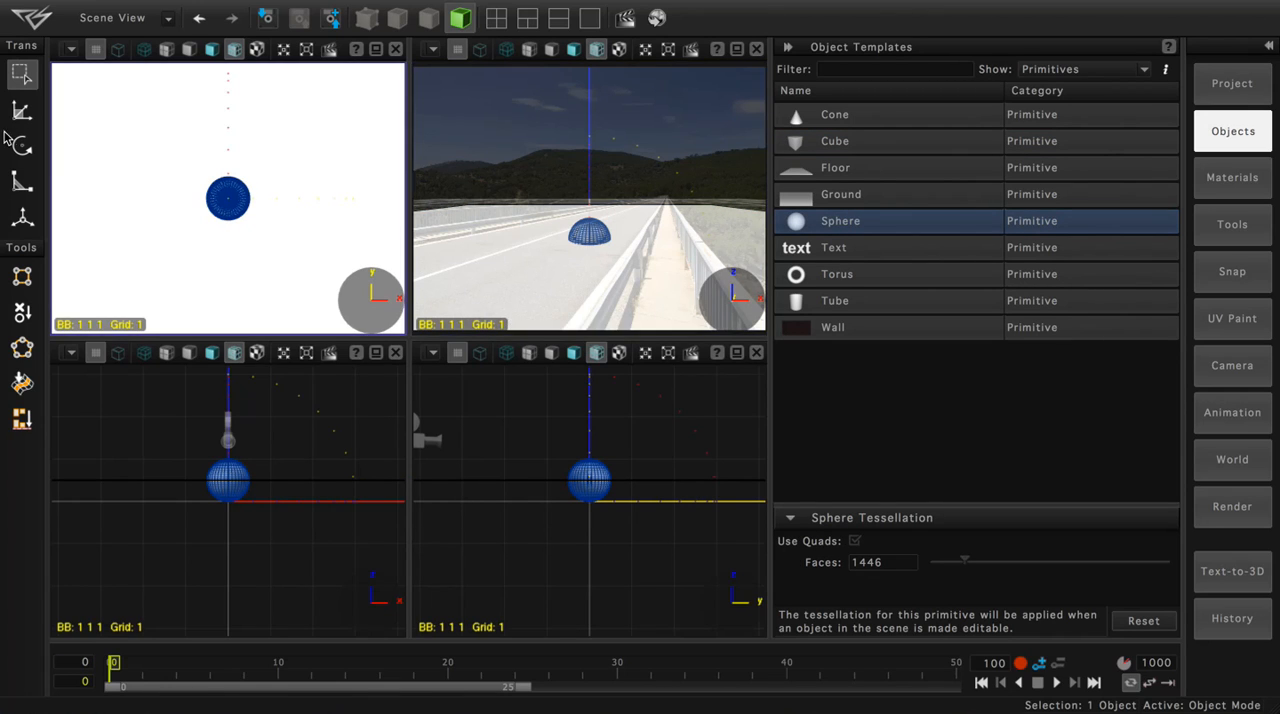
left_click(22, 110)
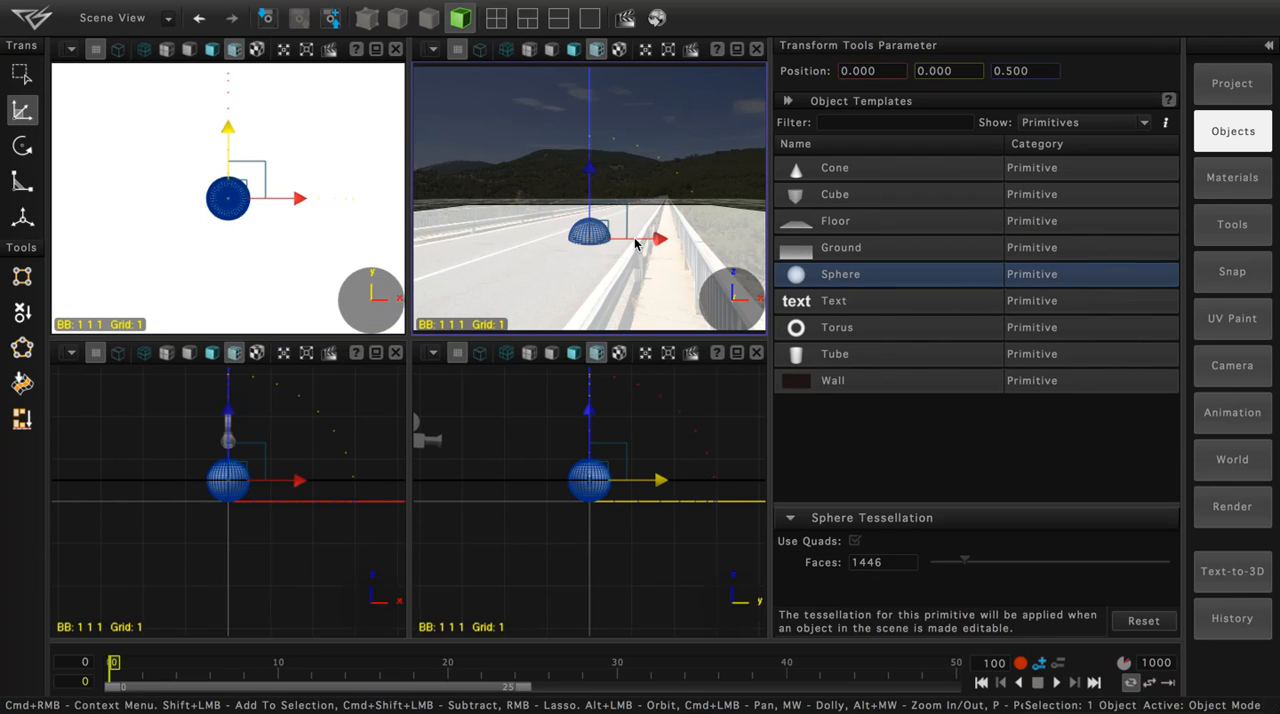
left_click_drag(228, 198, 172, 198)
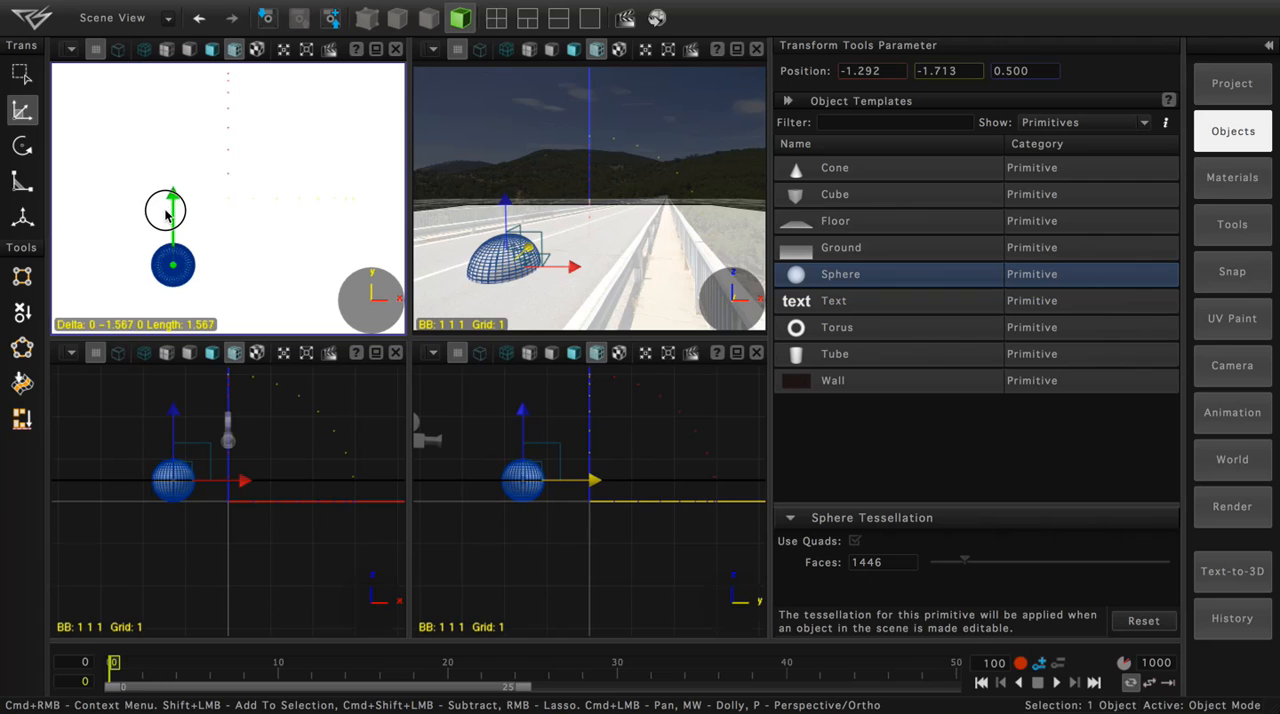
left_click_drag(165, 210, 173, 190)
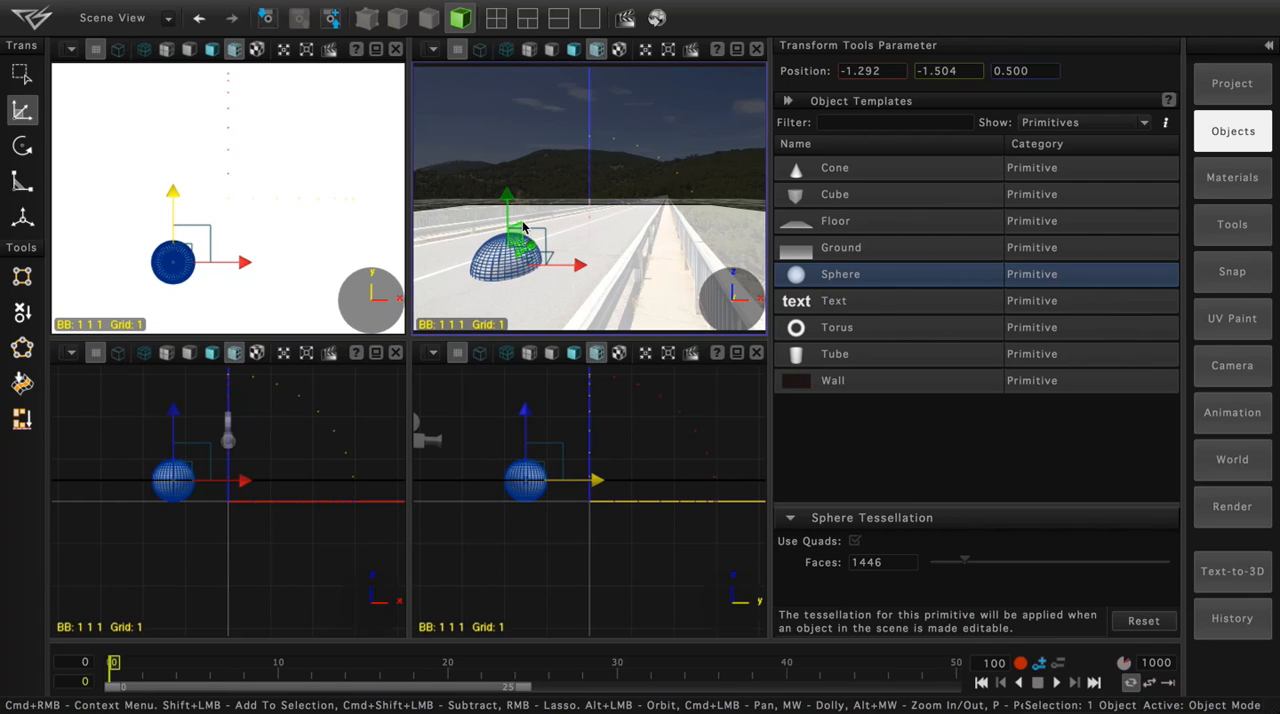
left_click_drag(507, 235, 507, 190)
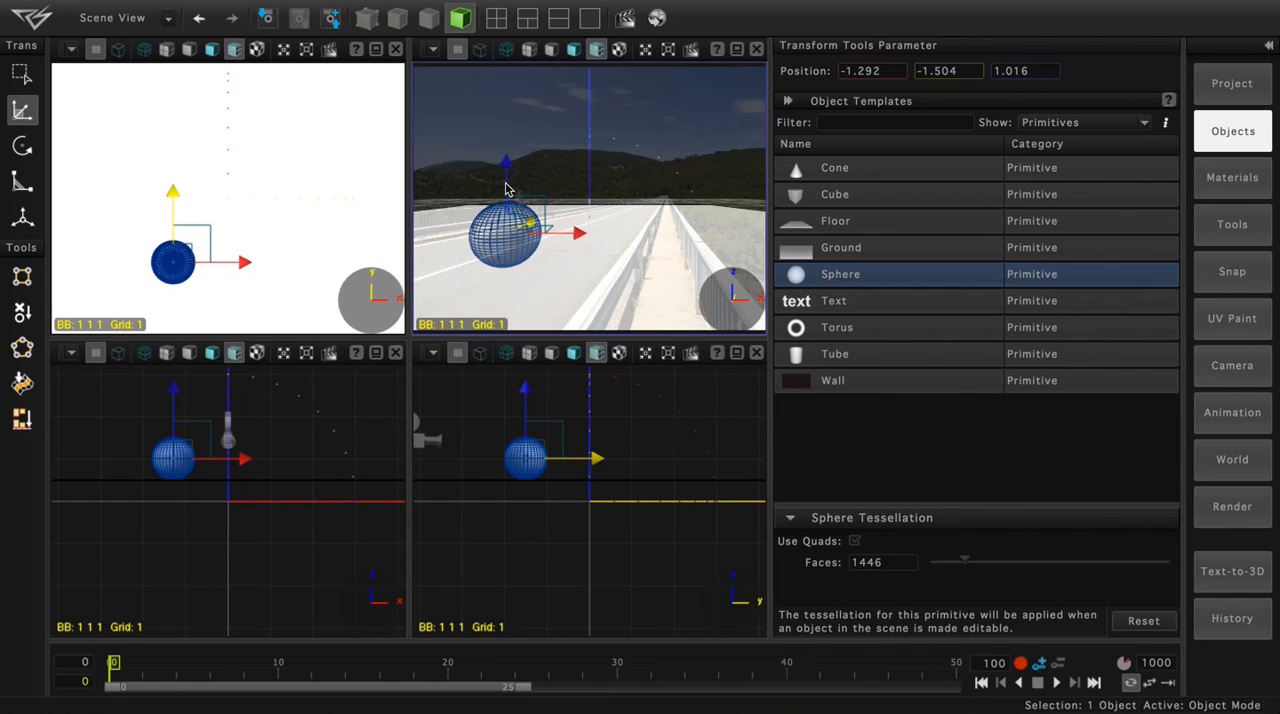
mouse_move(1238, 473)
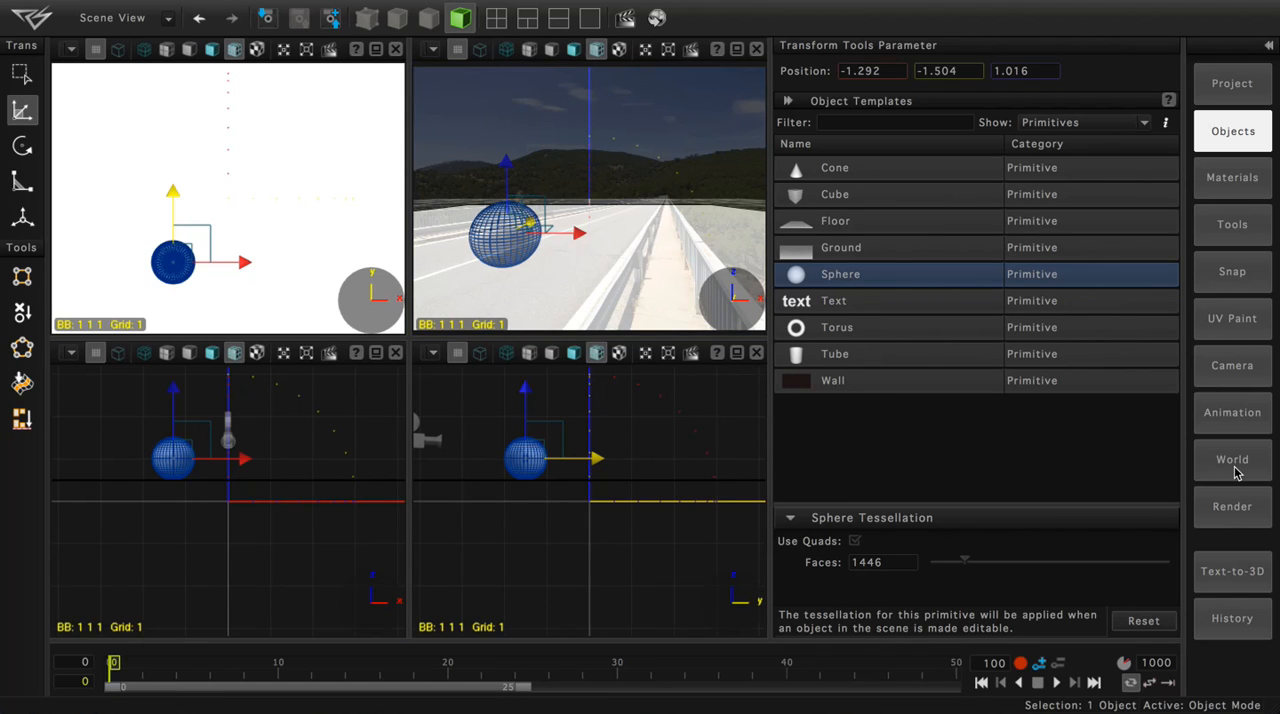
Set the World Light Mode to Procedural Sky
left_click(1232, 460)
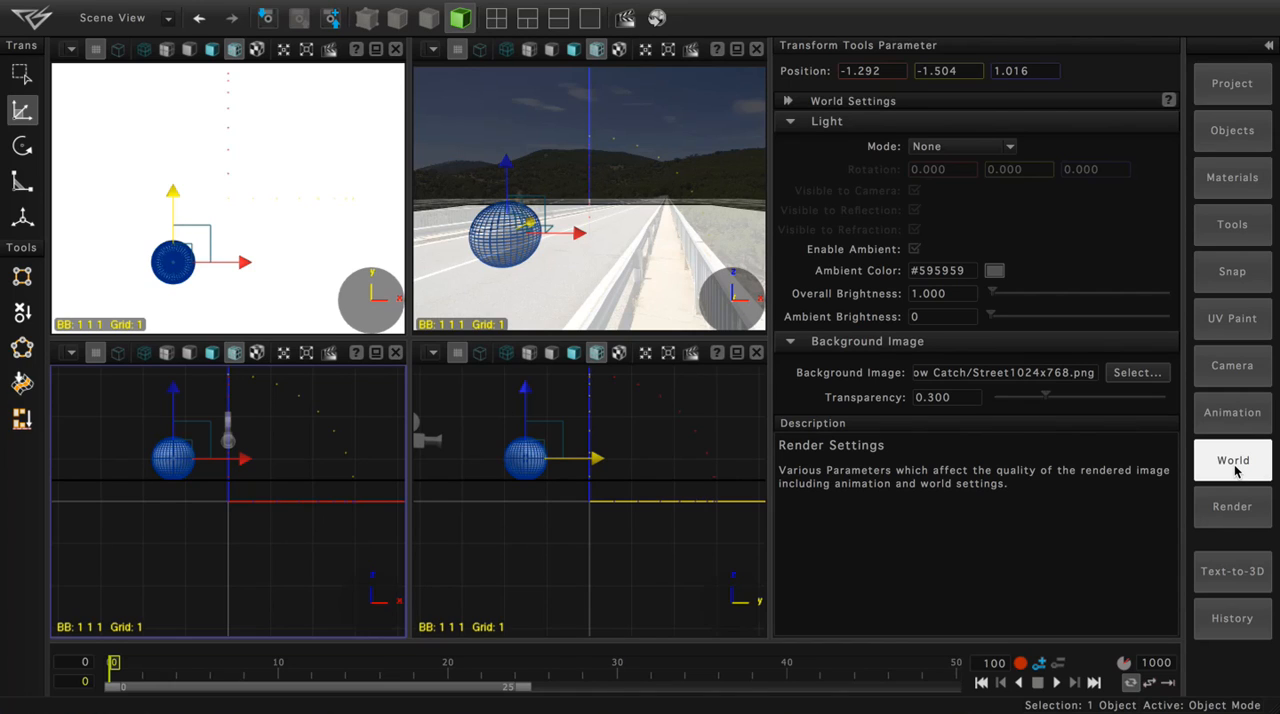
left_click(960, 146)
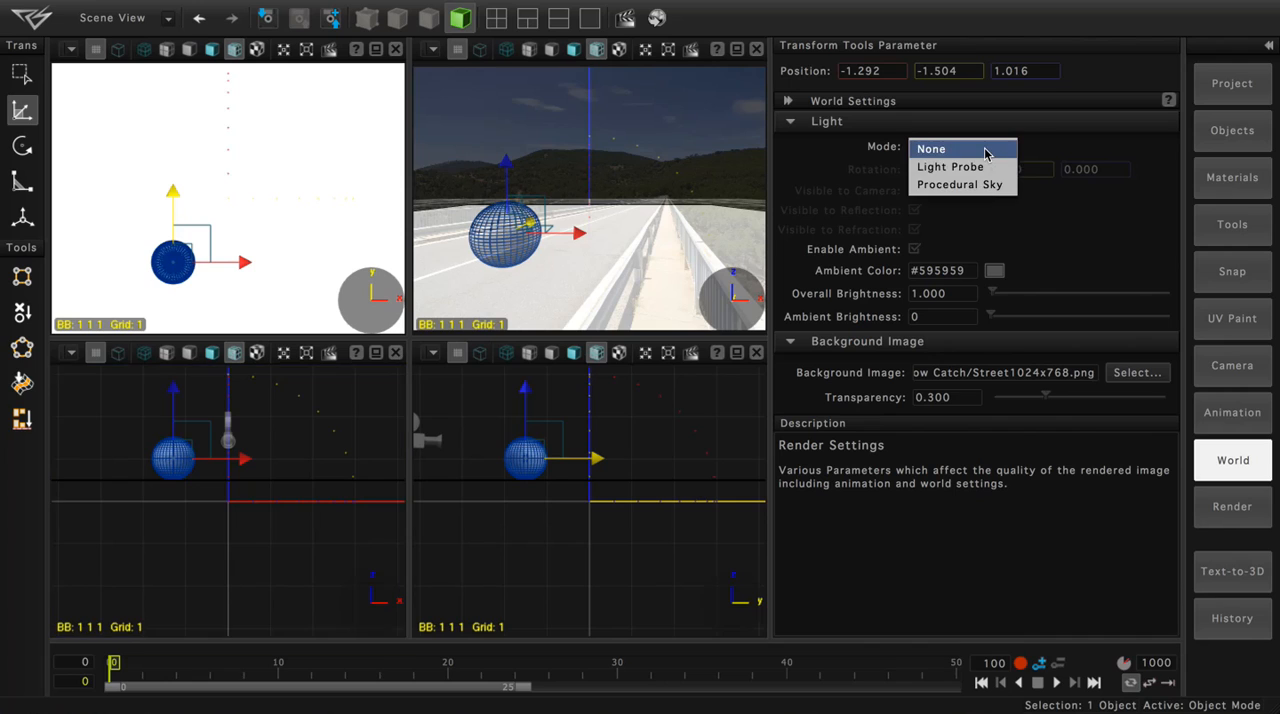
left_click(959, 184)
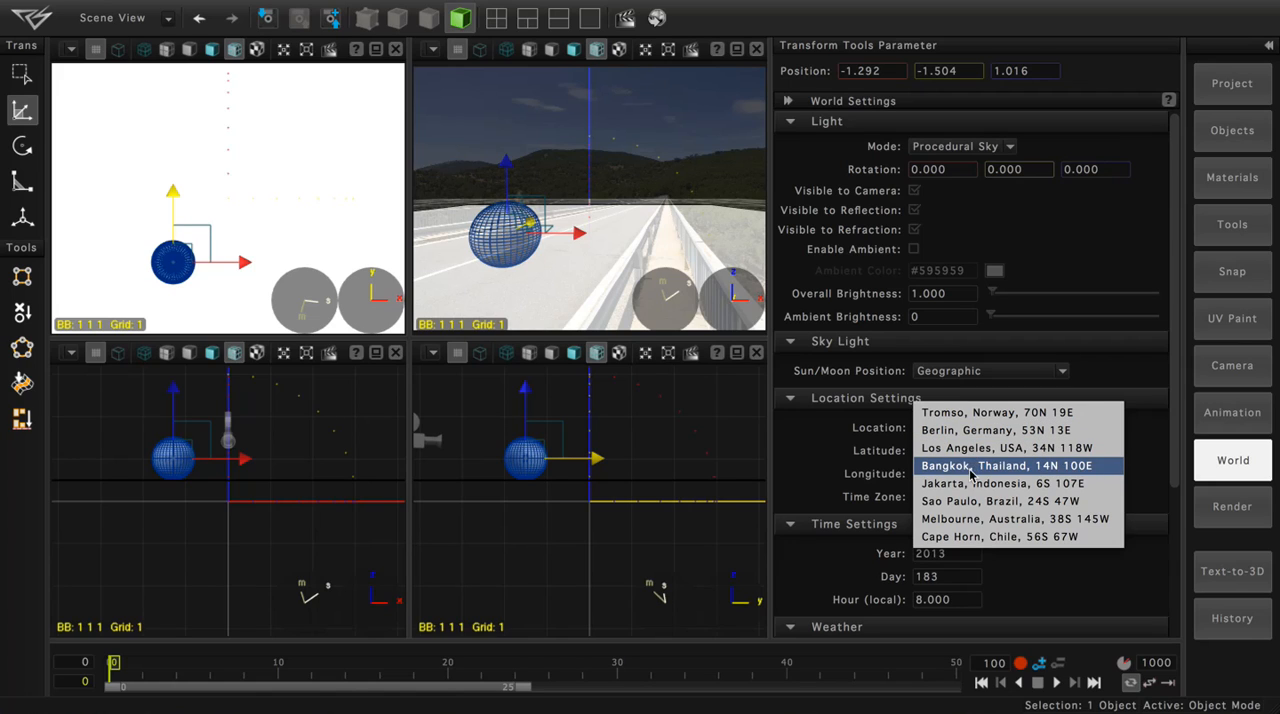
Choose Jakarta, Indonesia (6S 107E) as the sky Location preset
left_click(1003, 483)
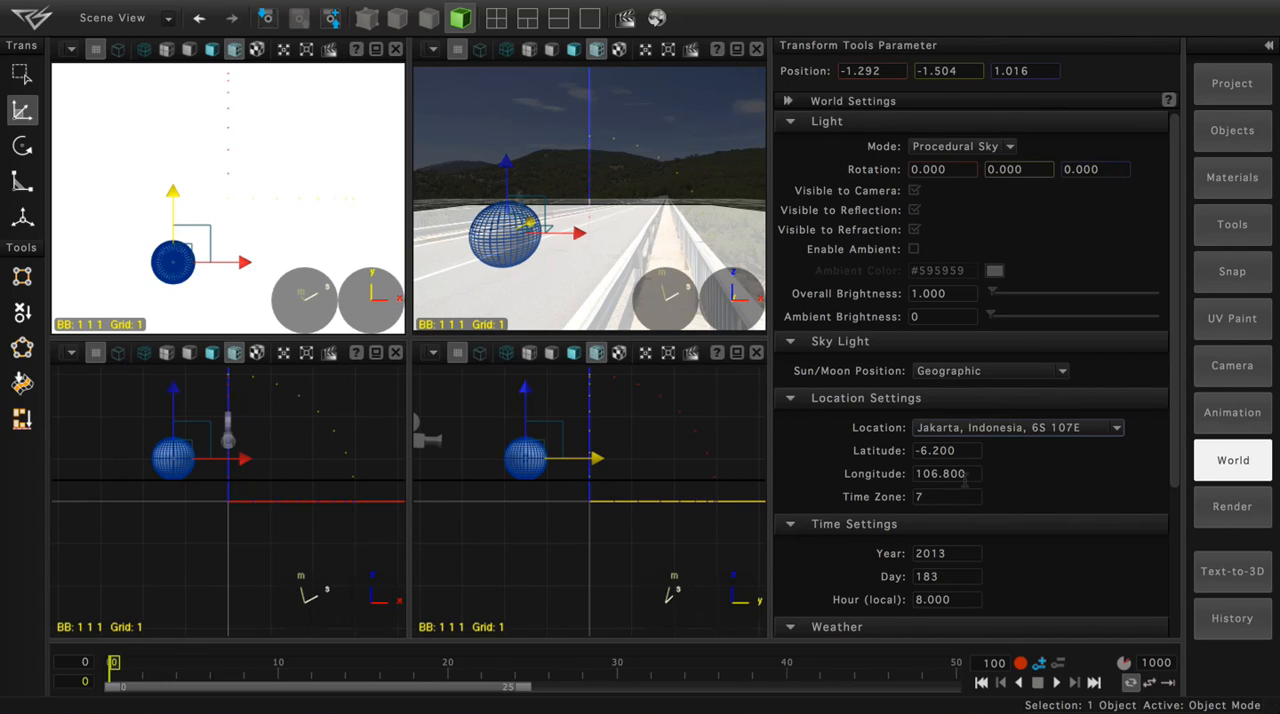
mouse_move(1095, 245)
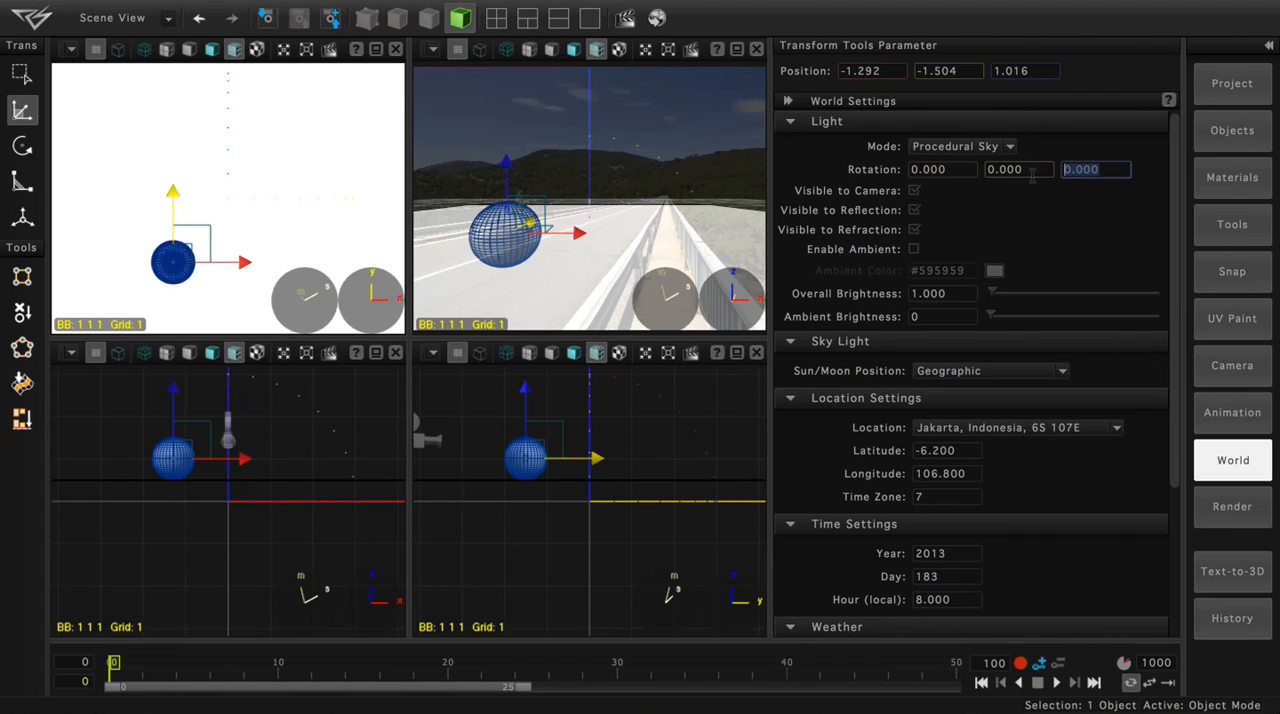
Set the procedural sky's third light rotation value to 46
type("46")
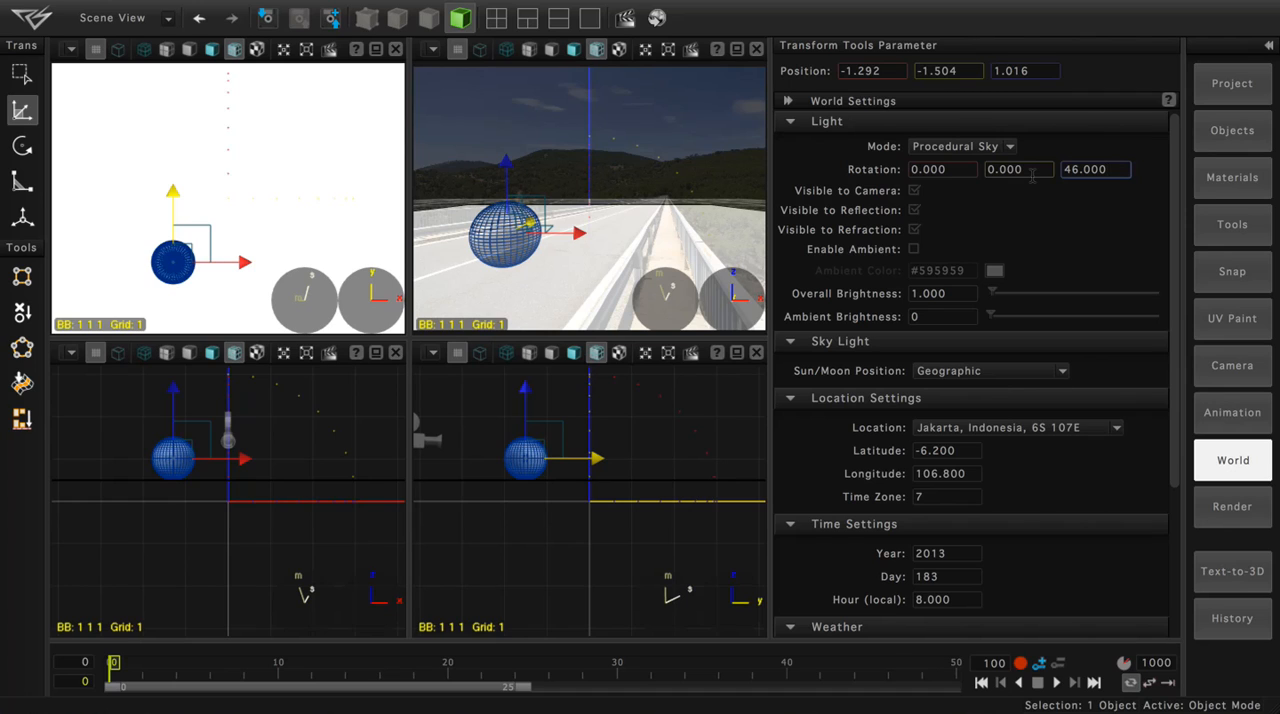
mouse_move(641, 18)
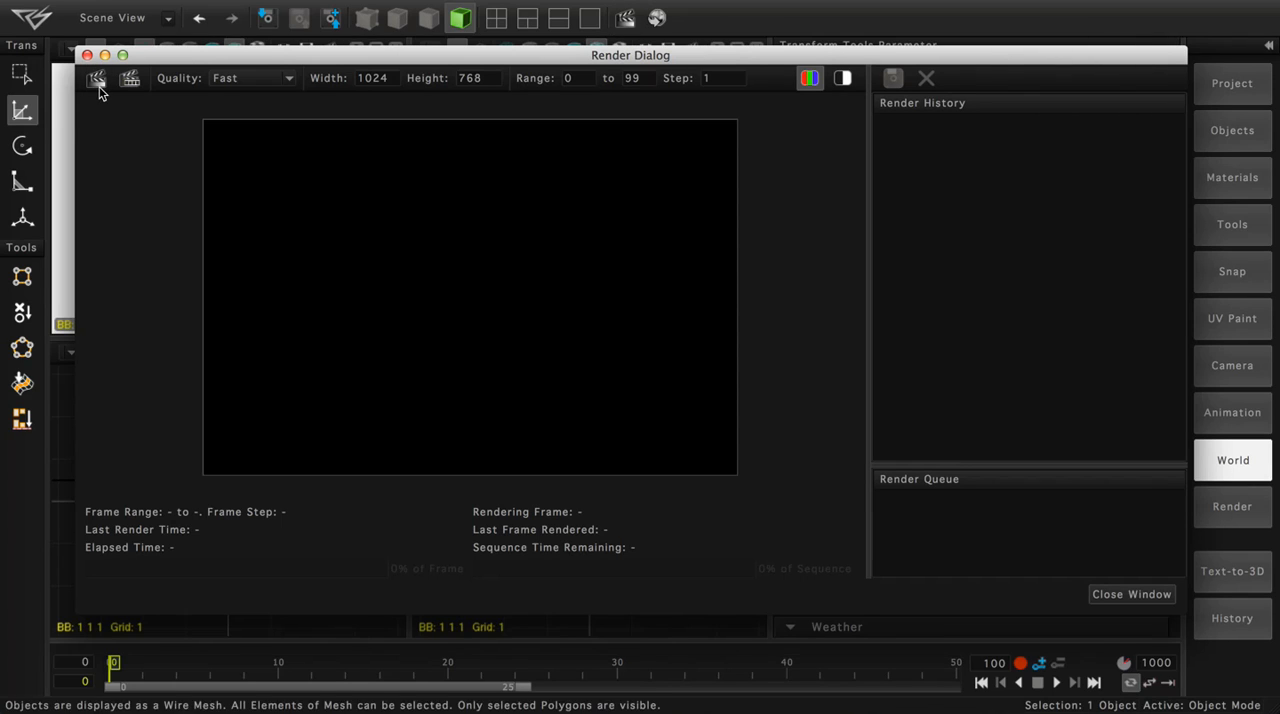
mouse_move(97, 78)
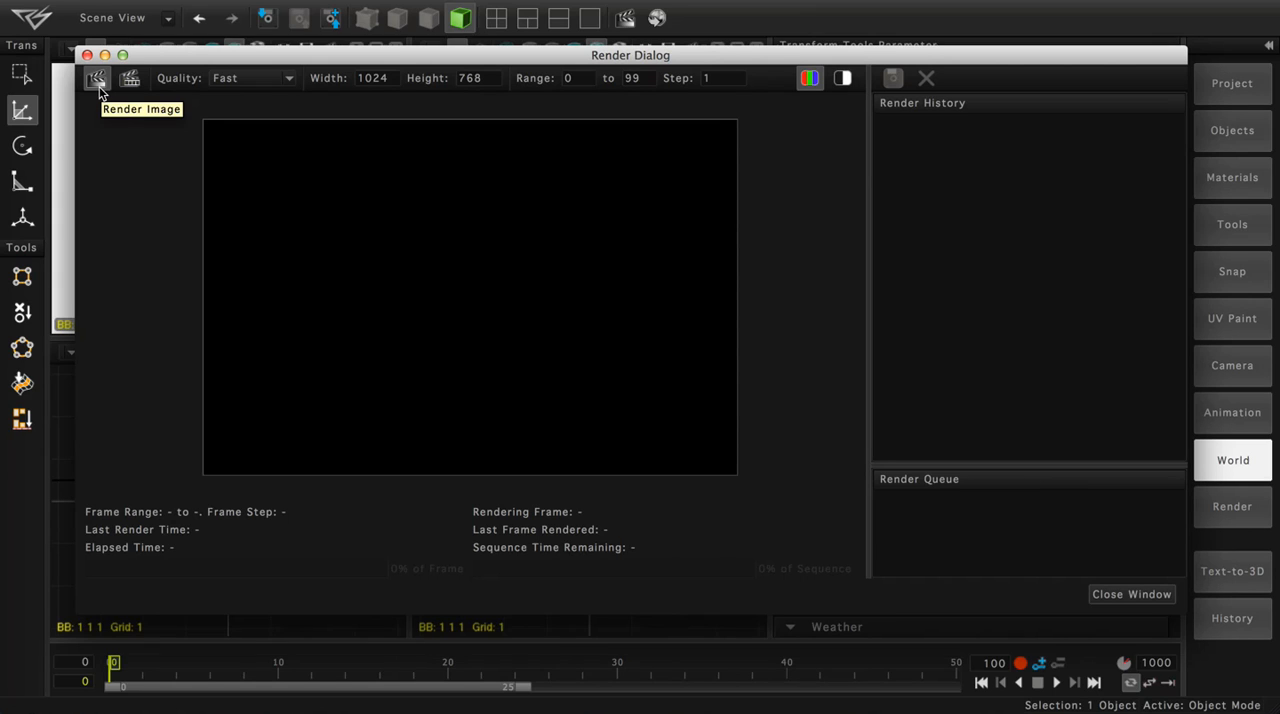
Start a fast-quality 1024x768 render of the sphere shadowed on the road
left_click(96, 78)
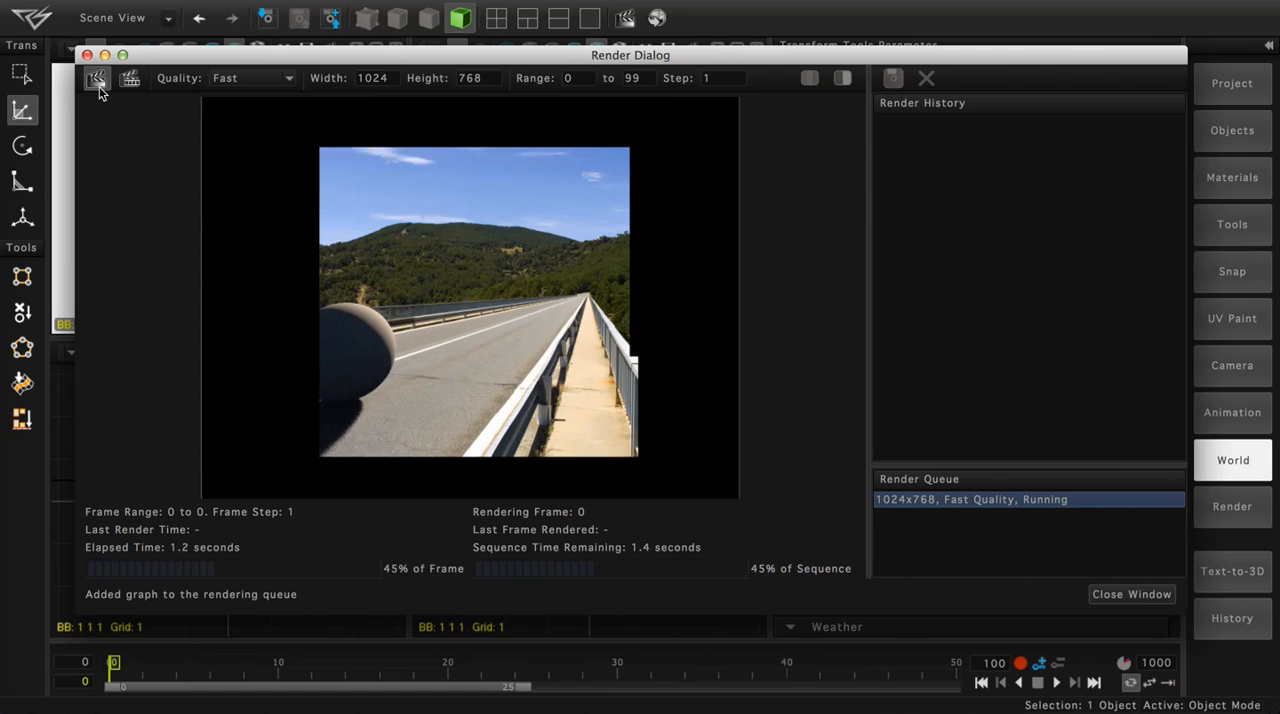